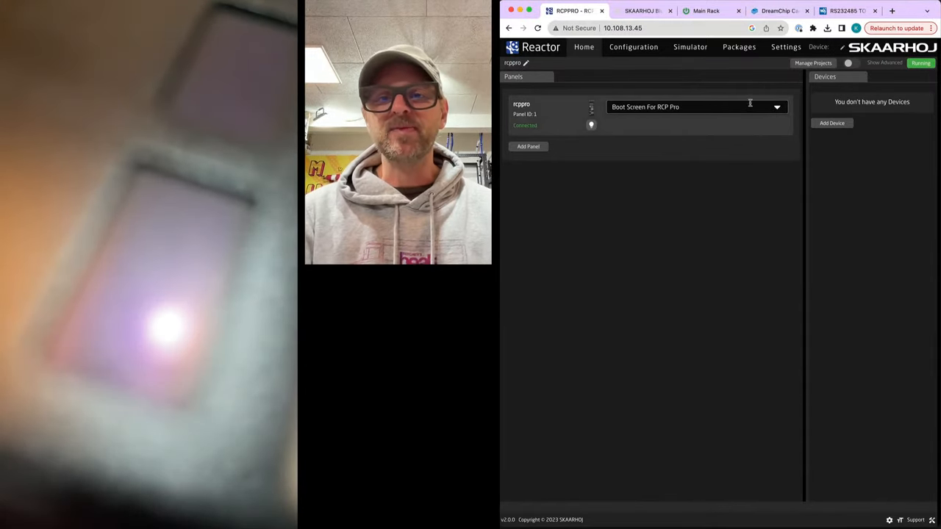
# Apply the 'RCP - Generic Camera Control' configuration to the rcppro panel.
pyautogui.click(695, 106)
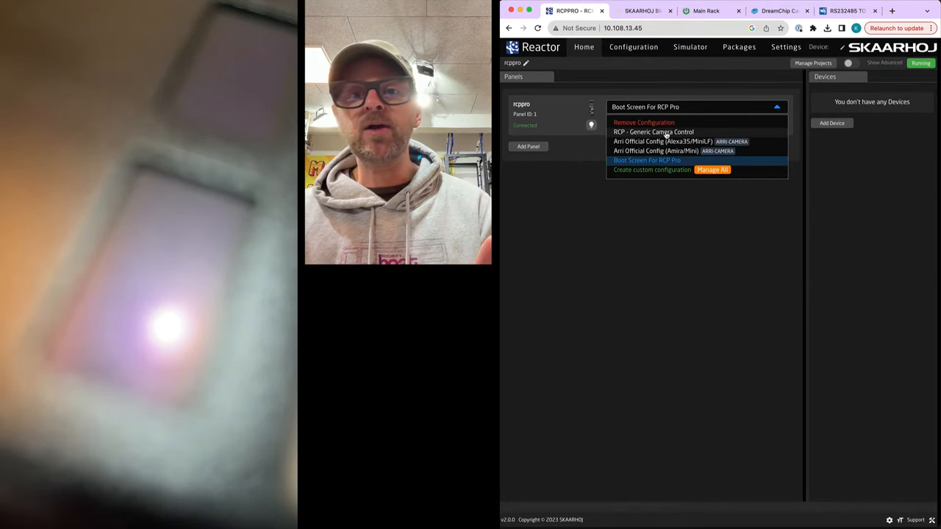
pyautogui.click(653, 132)
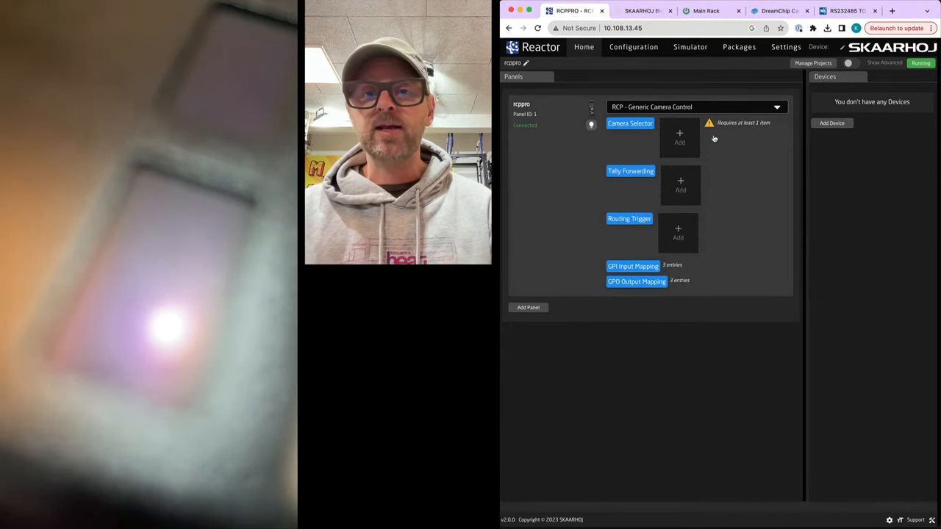
pyautogui.moveTo(680, 136)
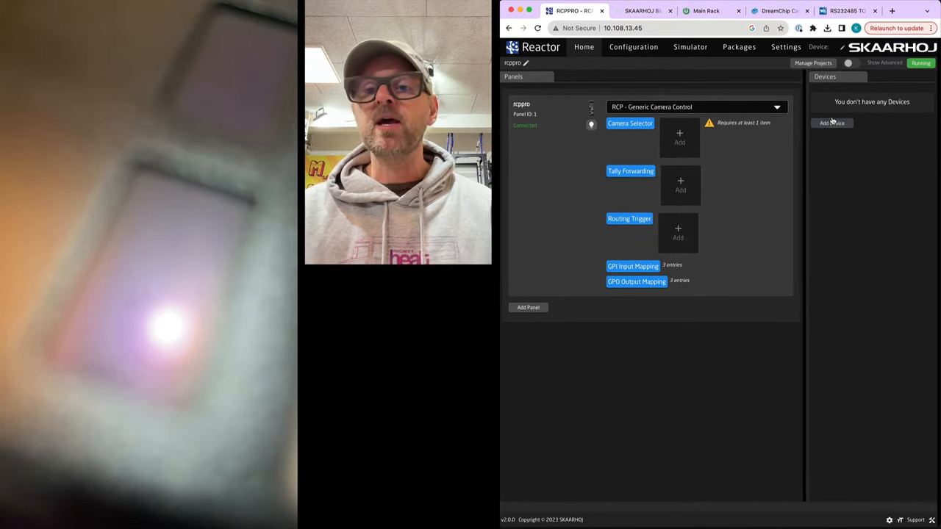
# Manually add the ATOM one mini Zoom camera and start its IP with '10.10'.
pyautogui.click(832, 123)
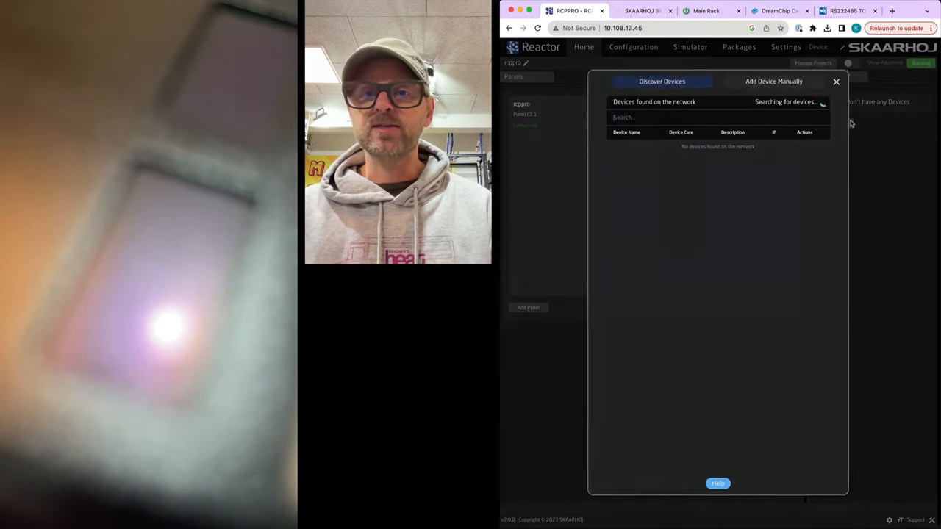
pyautogui.click(836, 82)
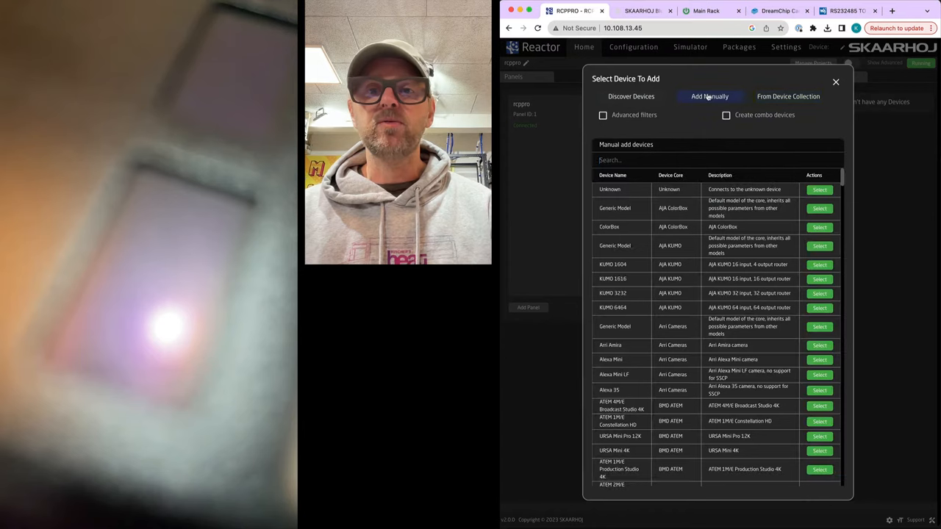
pyautogui.write('atpm')
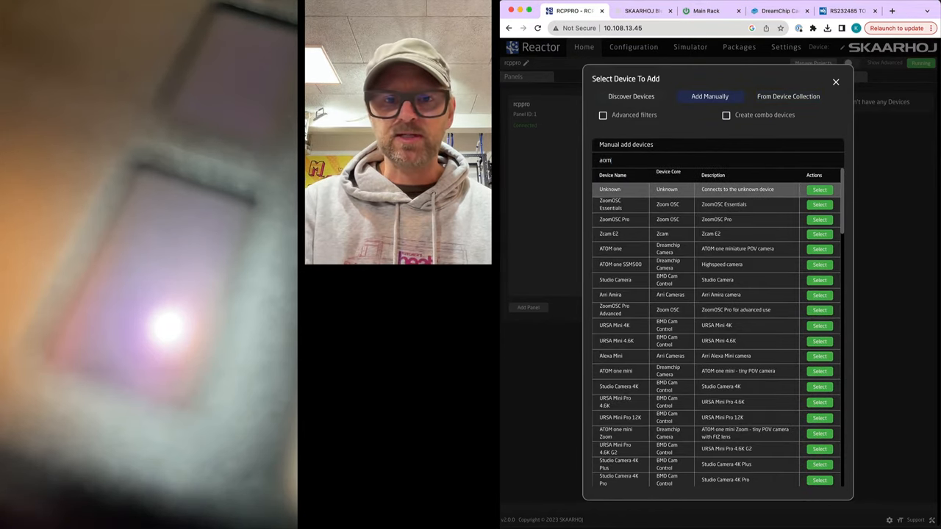
pyautogui.write('tom')
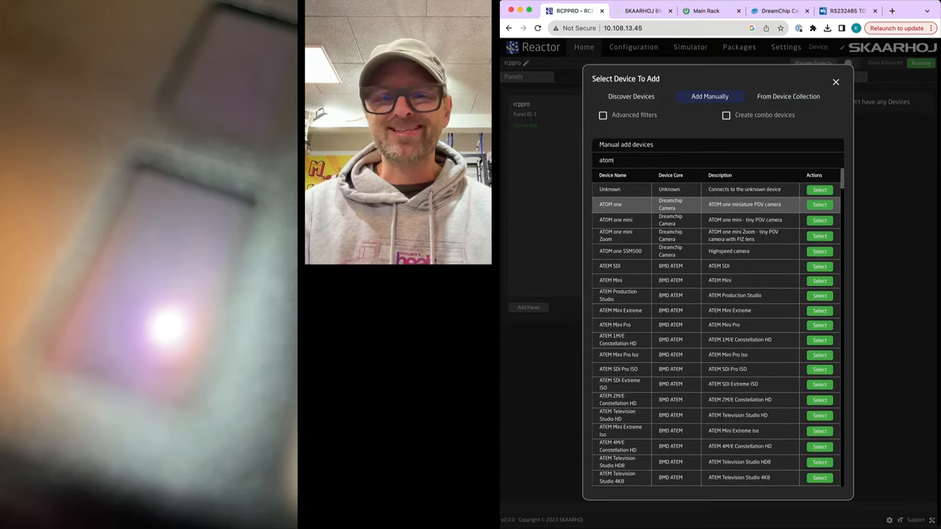
pyautogui.click(819, 235)
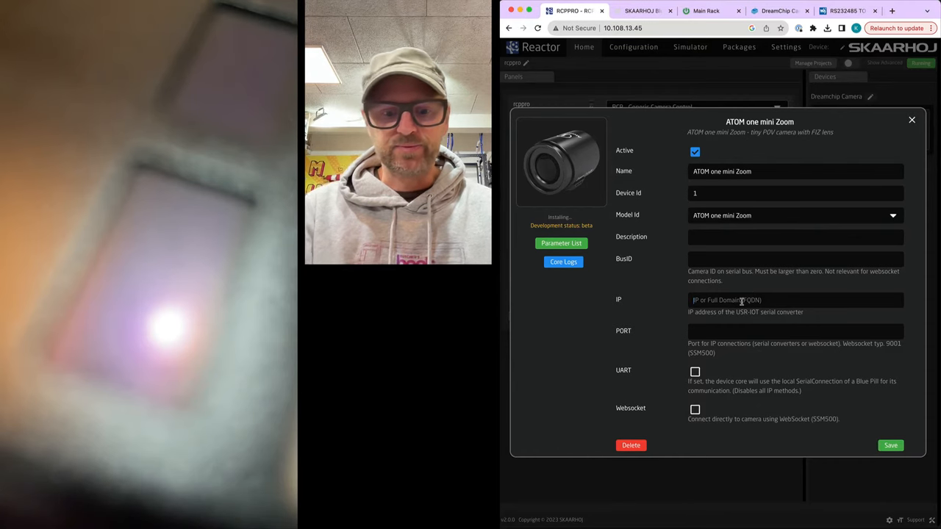
pyautogui.write('10.10')
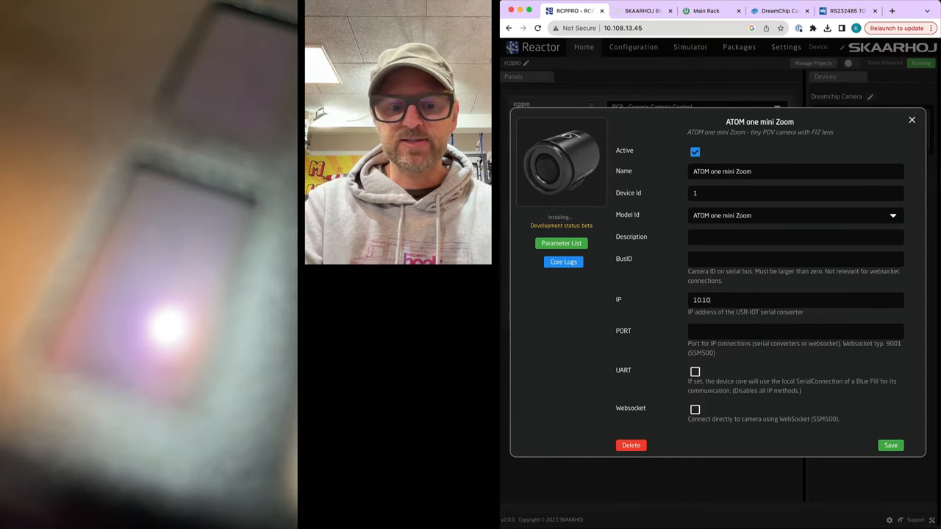
# Check the Waveshare converter's RS485 IP address and serial port settings.
pyautogui.click(845, 10)
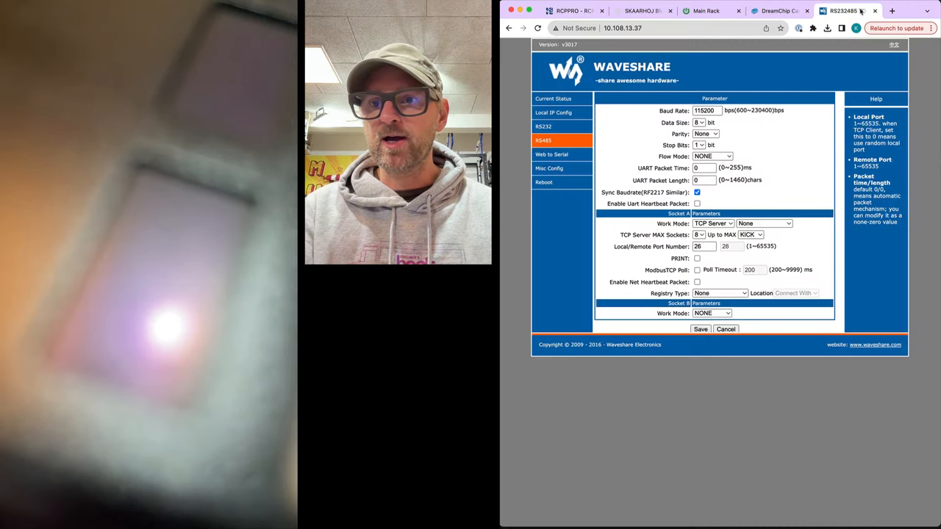
pyautogui.click(554, 113)
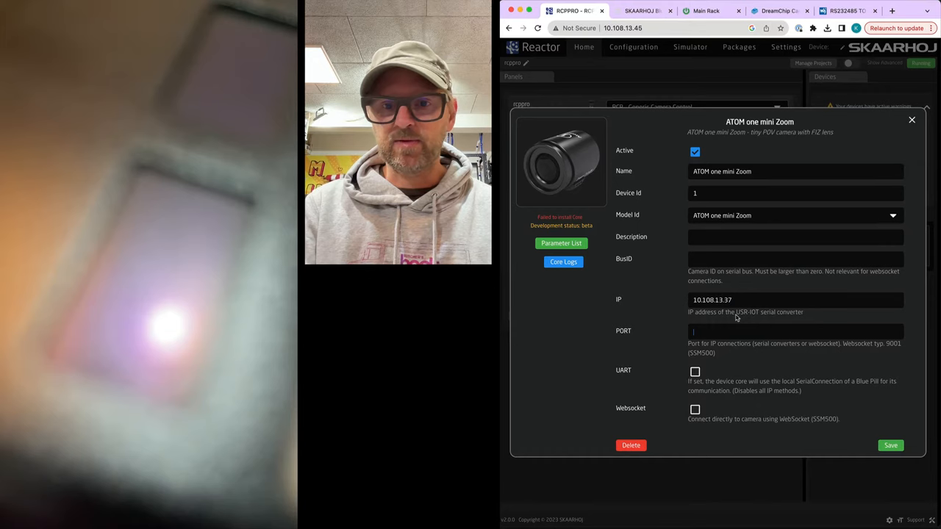
# Enter port 26 for the ATOM one mini Zoom and save the device.
pyautogui.write('26')
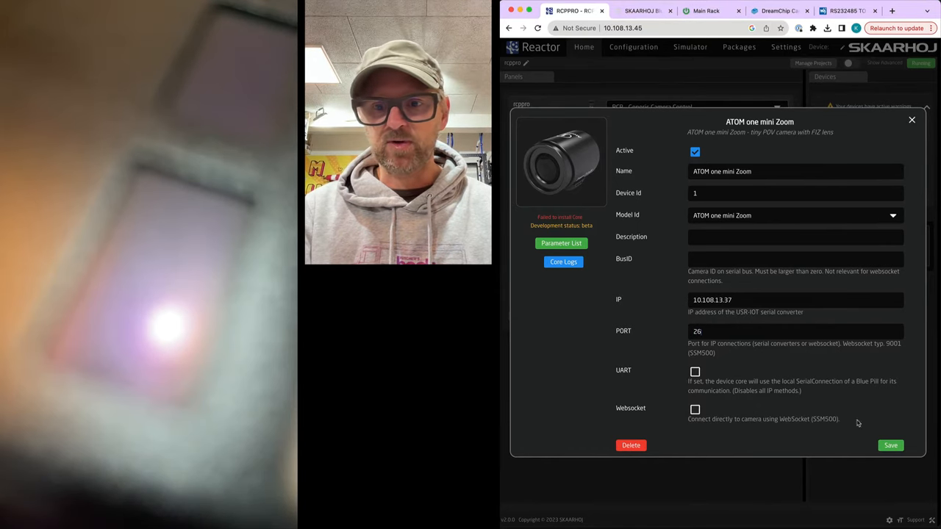
pyautogui.click(890, 445)
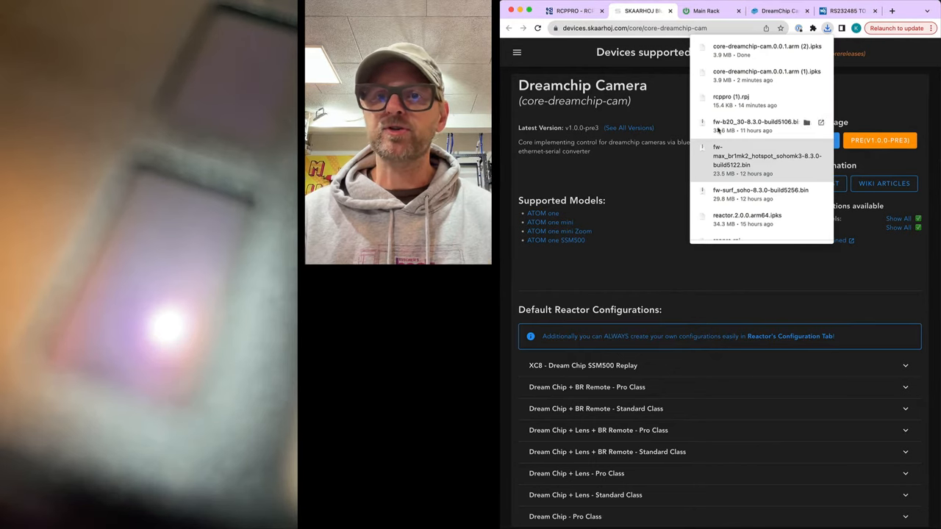
# Find the downloaded core-dreamchip-cam package in Chrome's downloads list.
pyautogui.click(573, 10)
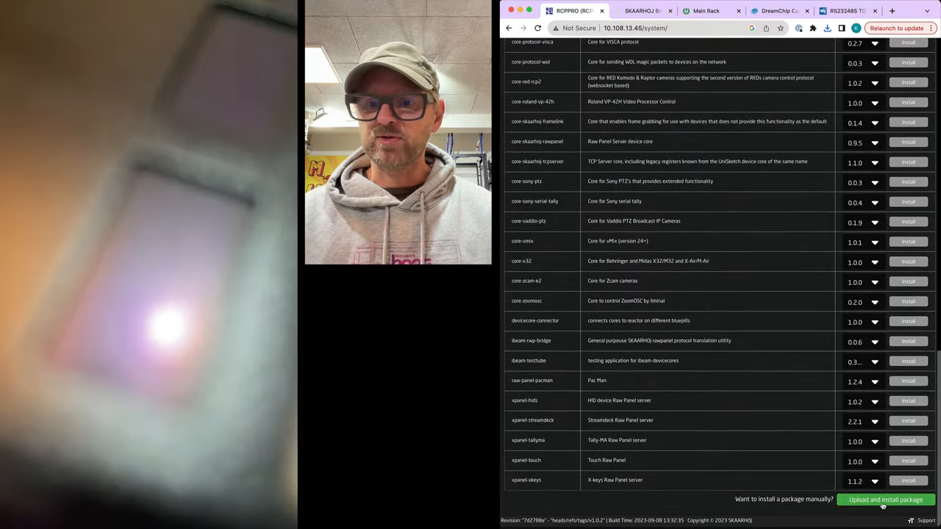
# Upload the core-dreamchip-cam .ipk file through 'Upload and install package'.
pyautogui.click(885, 500)
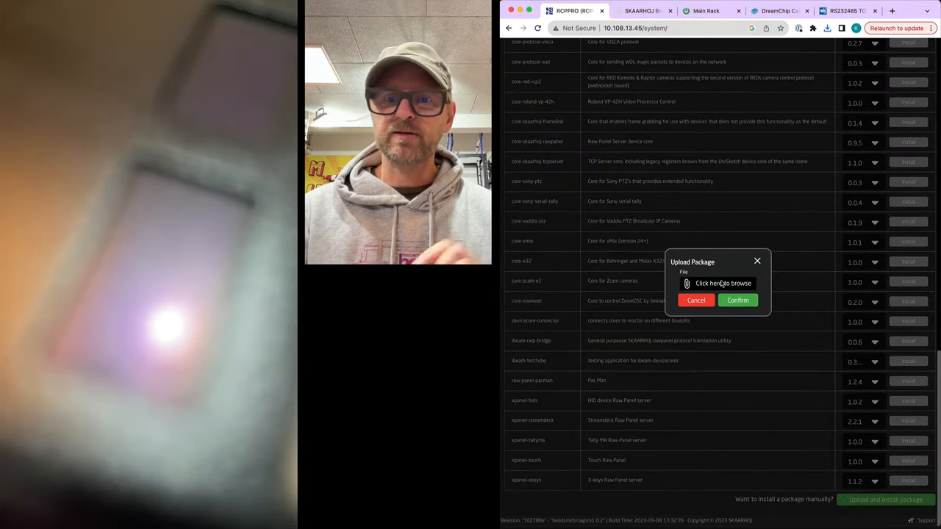
pyautogui.click(718, 283)
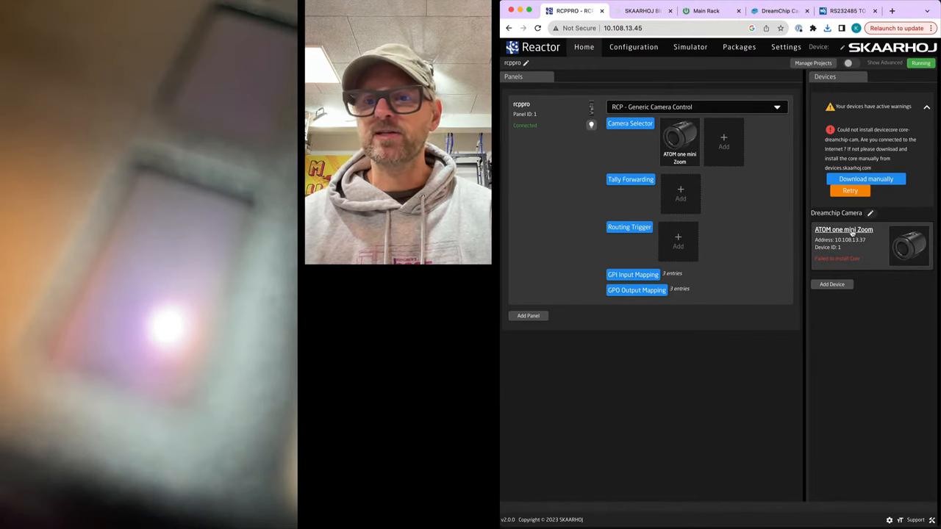
# Open the ATOM one mini Zoom device card's settings from Home.
pyautogui.click(850, 190)
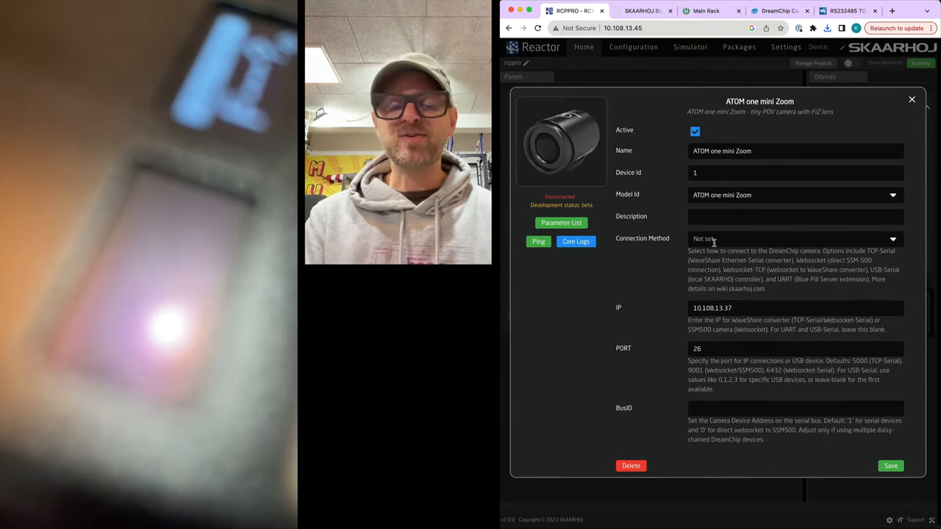
# Choose TCP-Serial as the connection method and set BusID to 1.
pyautogui.click(794, 238)
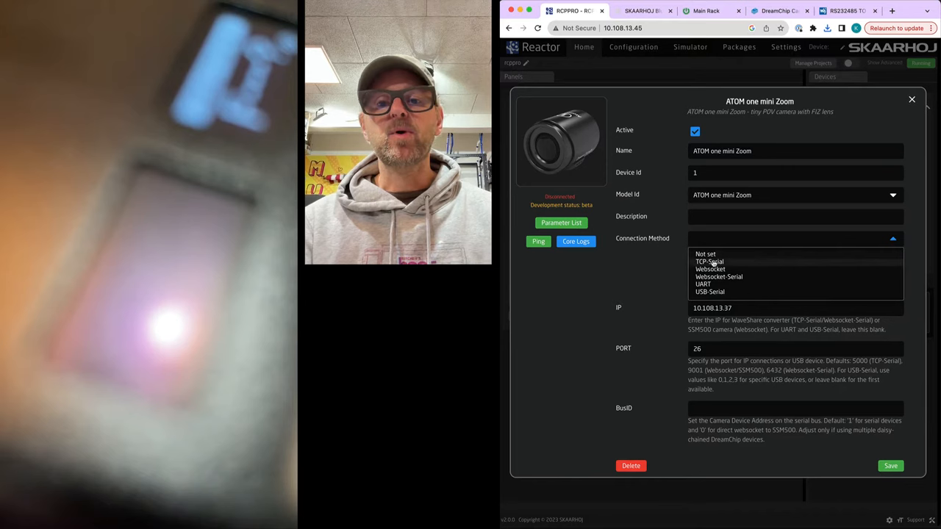
pyautogui.click(709, 261)
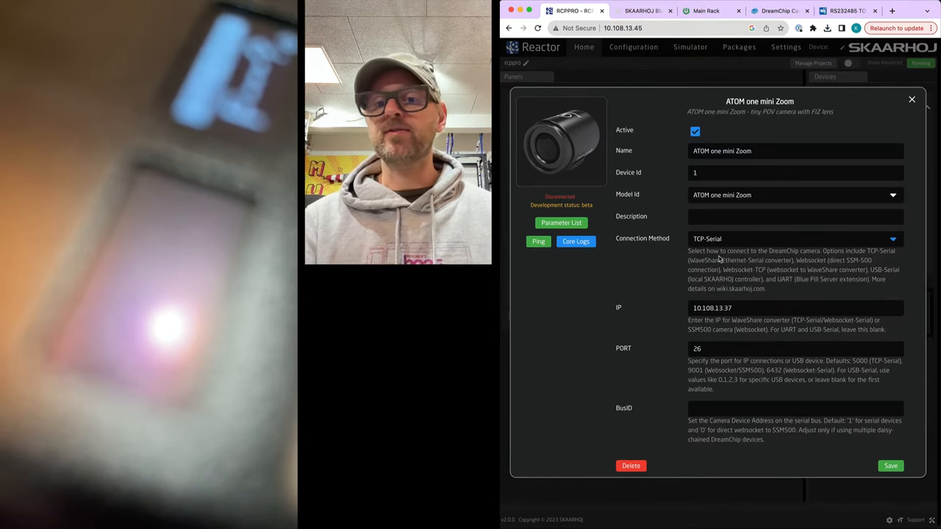
pyautogui.click(794, 238)
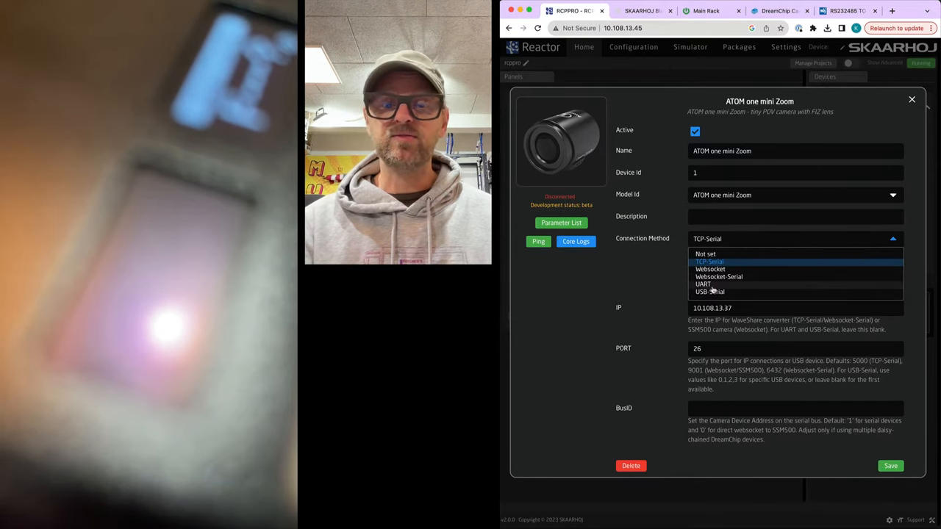
pyautogui.moveTo(710, 294)
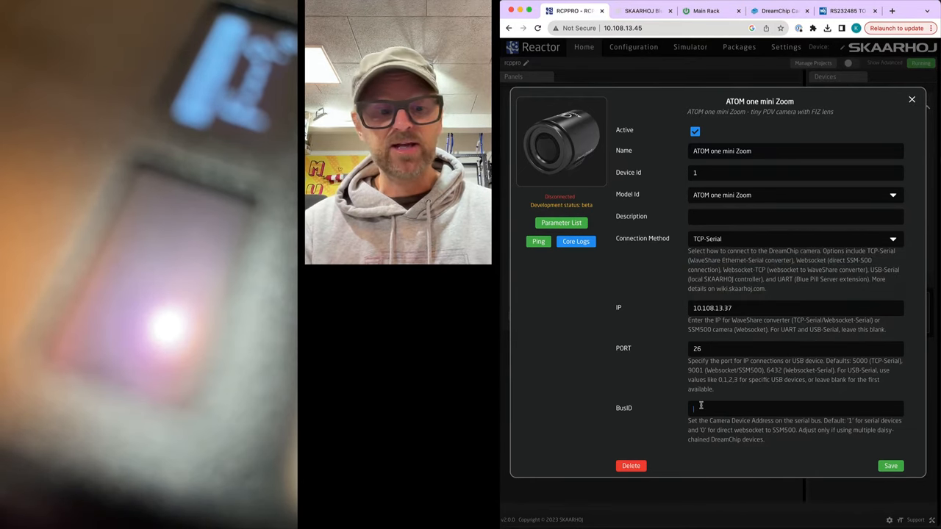
pyautogui.write('1')
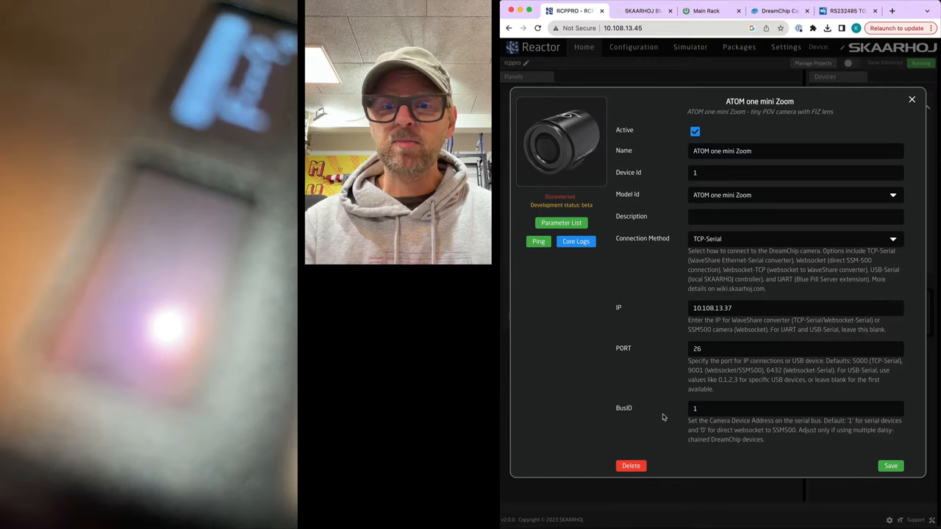
pyautogui.moveTo(767, 443)
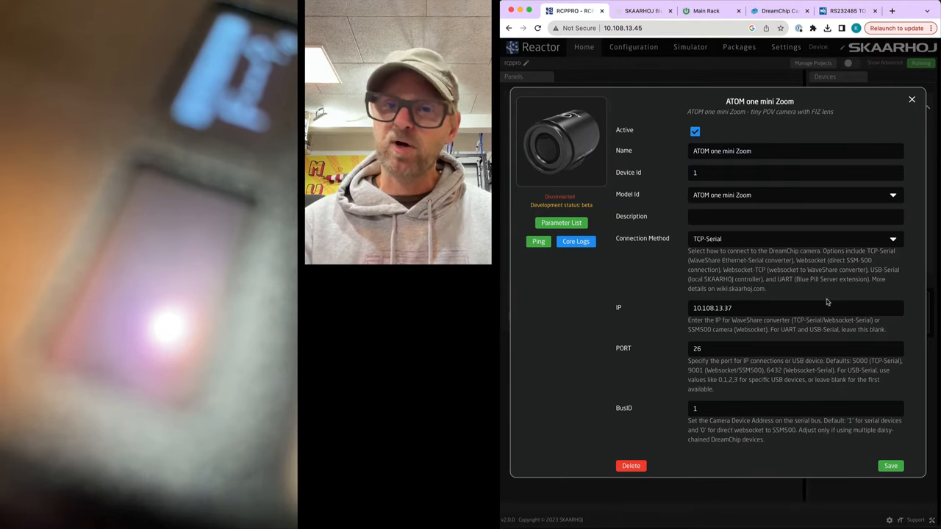
# Save the TCP-Serial connection settings and add copies of the camera device.
pyautogui.click(891, 465)
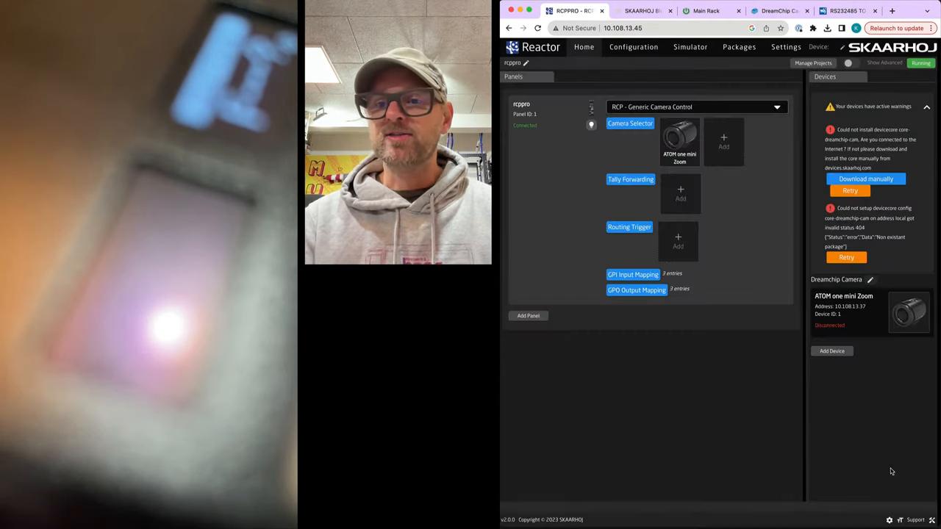
pyautogui.click(926, 106)
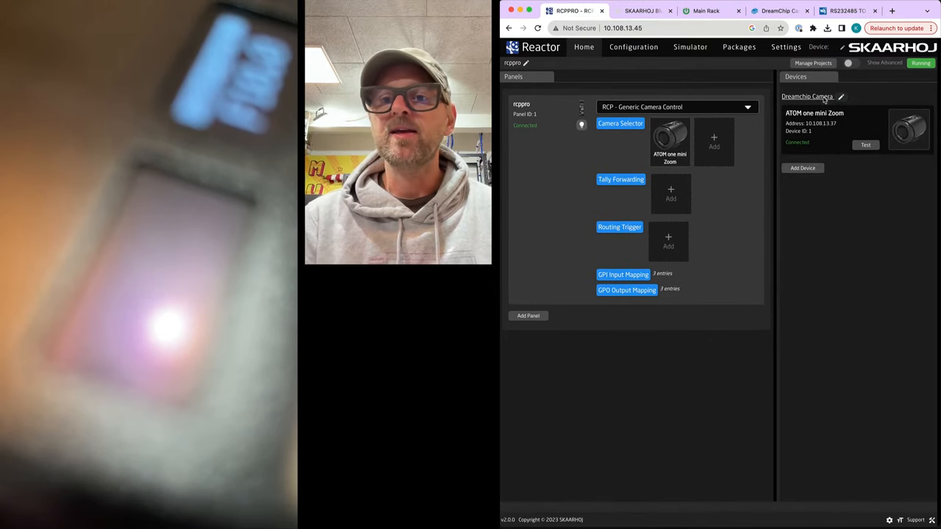
pyautogui.click(801, 168)
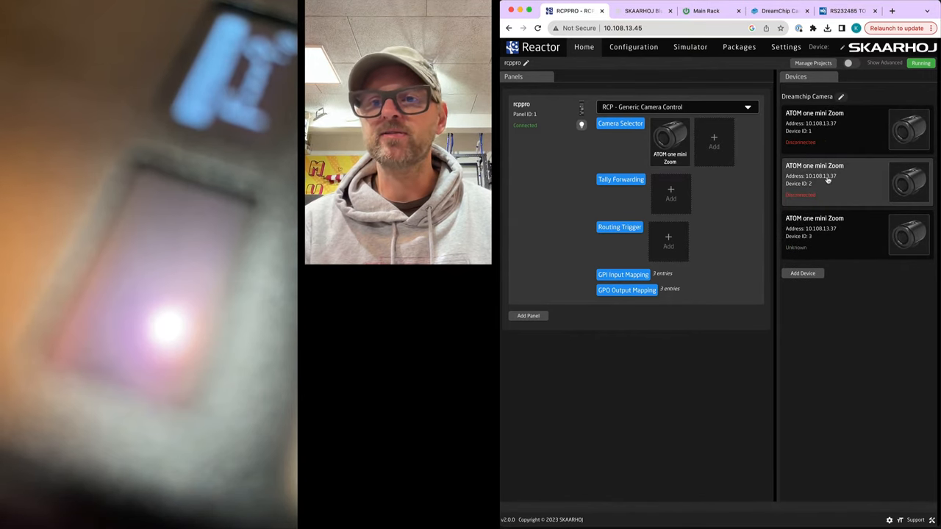
pyautogui.click(802, 273)
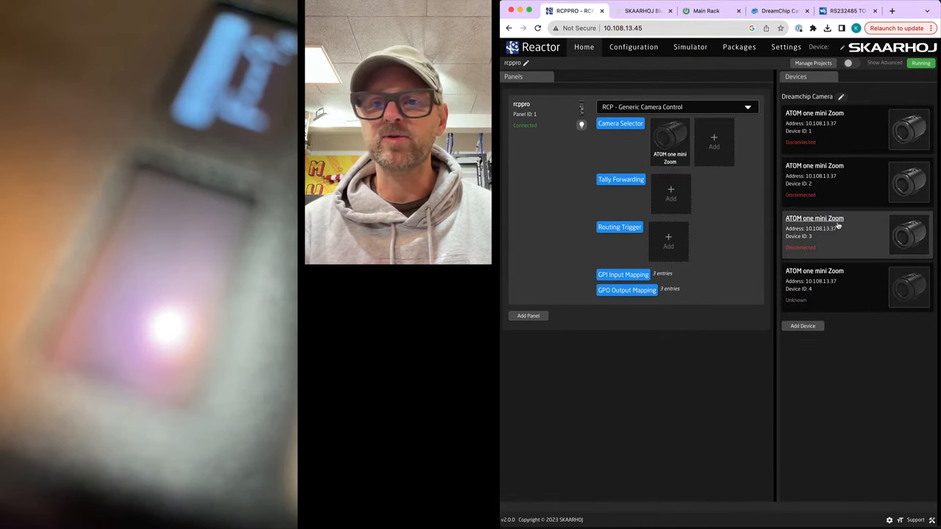
# Duplicate the camera until seven ATOM one mini Zoom devices exist, then open the simulator.
pyautogui.click(801, 326)
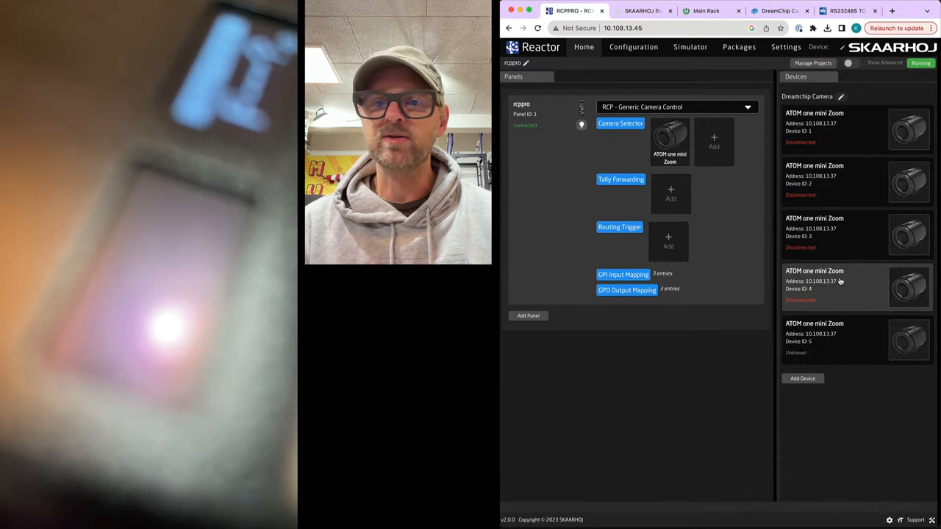
pyautogui.rightClick(831, 338)
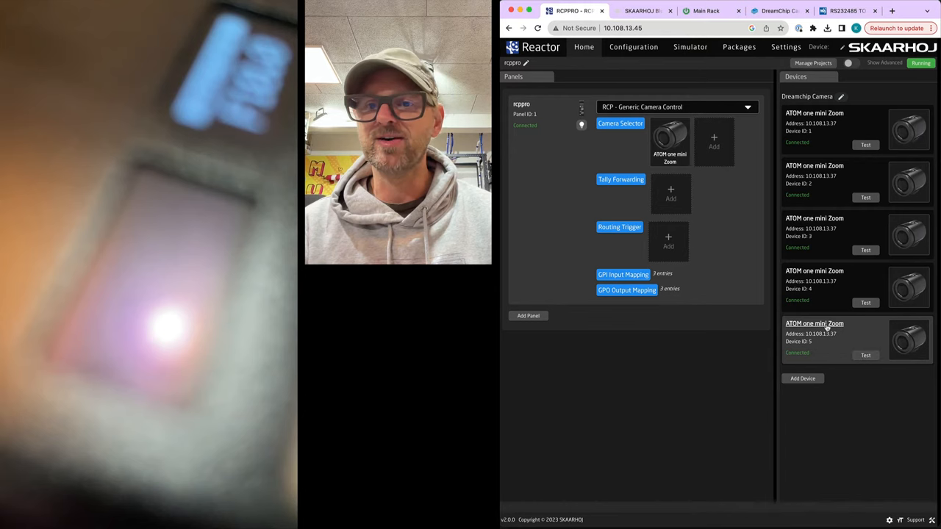
pyautogui.rightClick(814, 334)
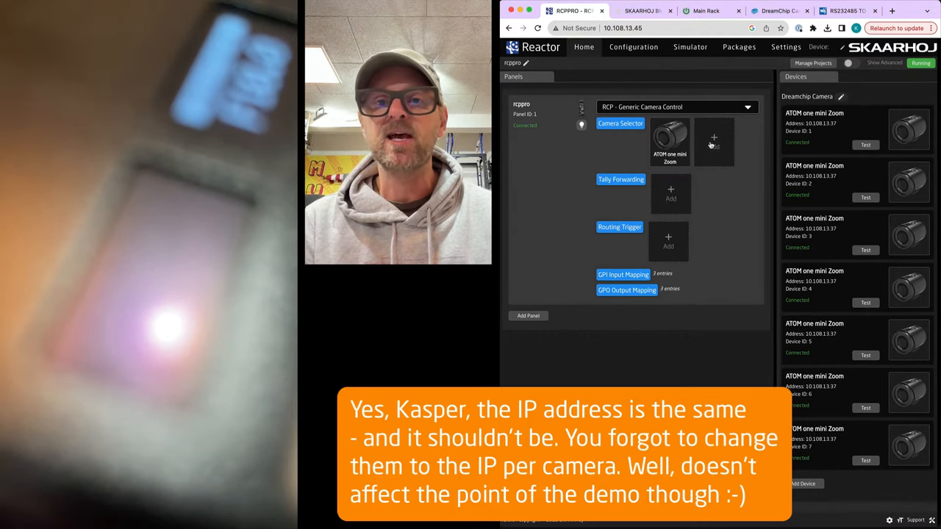
pyautogui.click(690, 46)
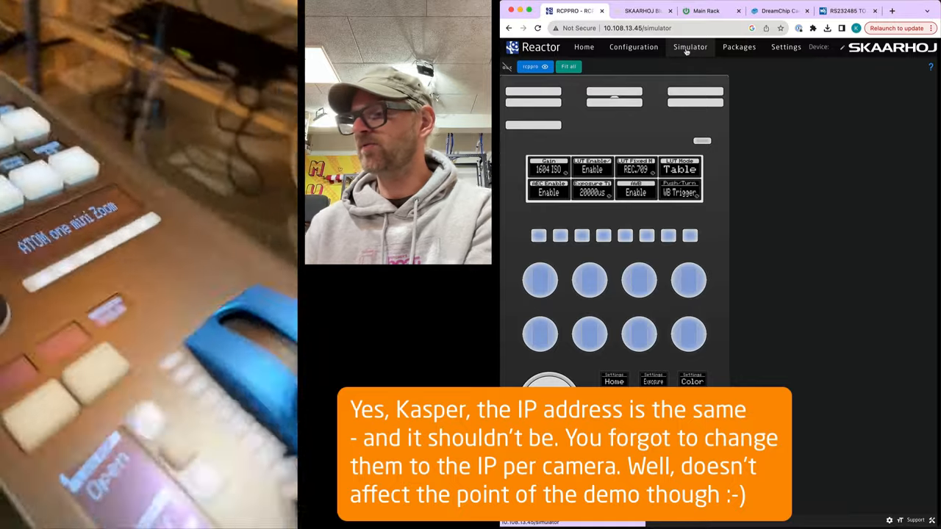
# Fit the whole panel in the simulator and select the first and another camera.
pyautogui.click(688, 280)
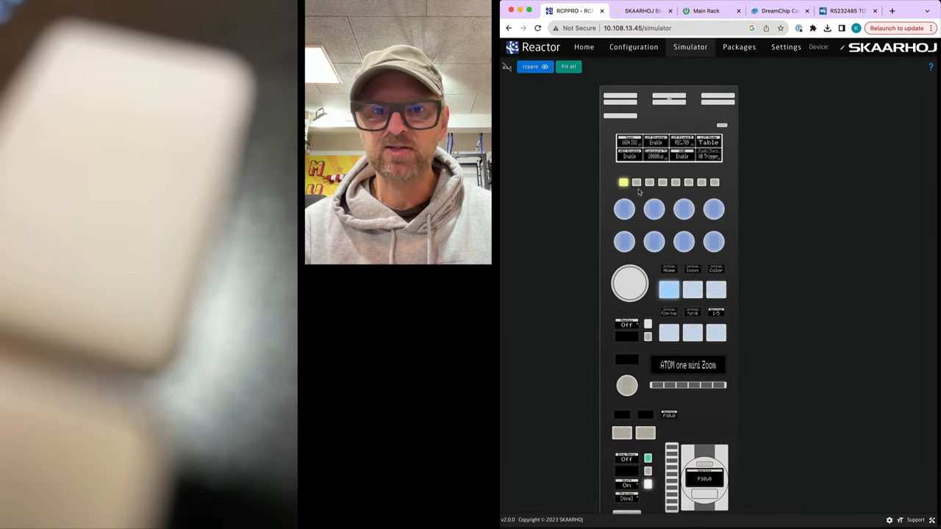
pyautogui.click(636, 183)
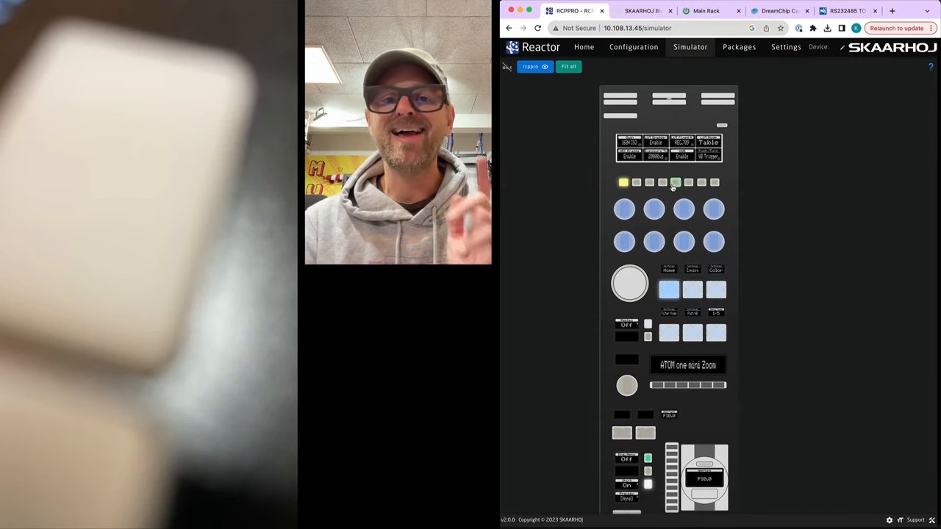
pyautogui.click(583, 47)
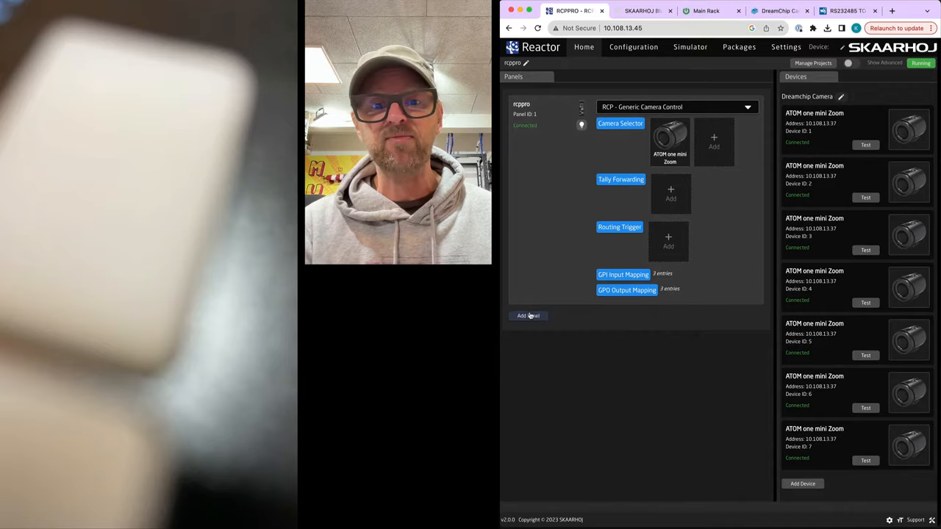
# Manually add a second RCPPRO panel and put an ATOM one mini Zoom in its selector.
pyautogui.click(527, 315)
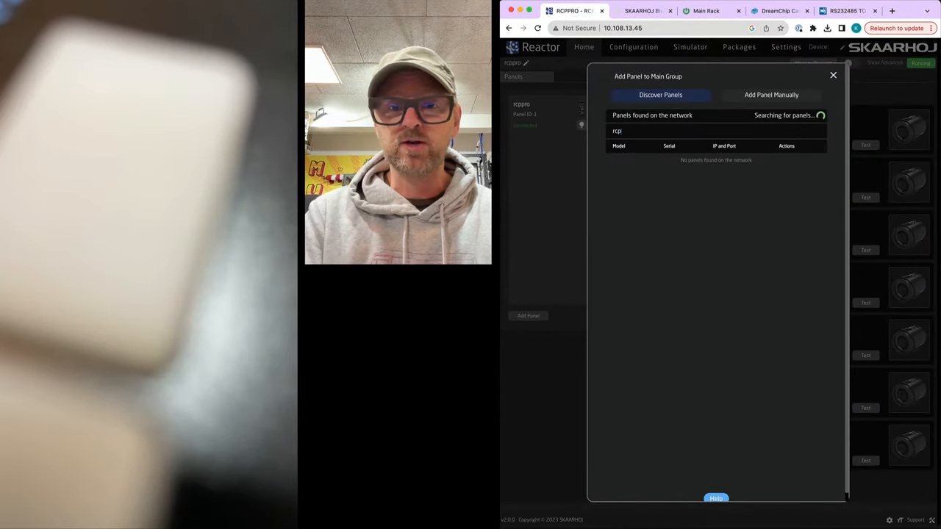
pyautogui.click(771, 94)
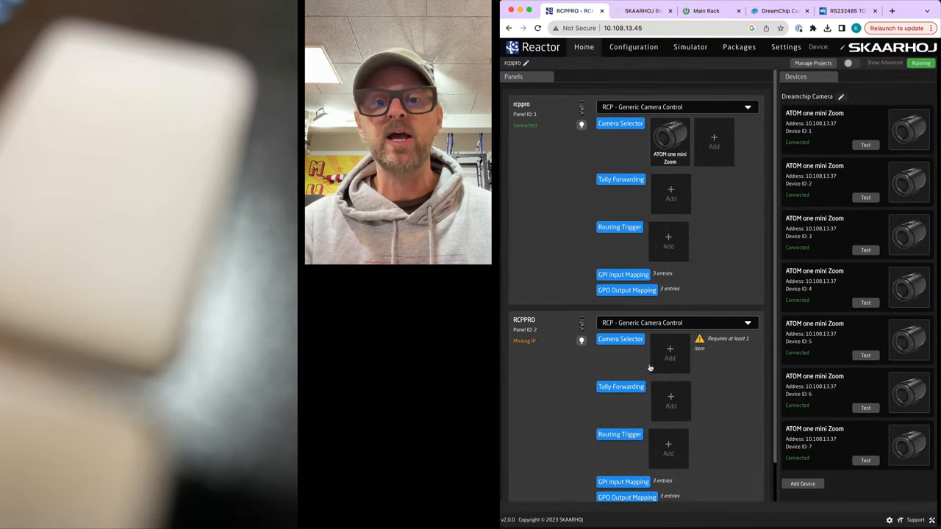
pyautogui.click(669, 352)
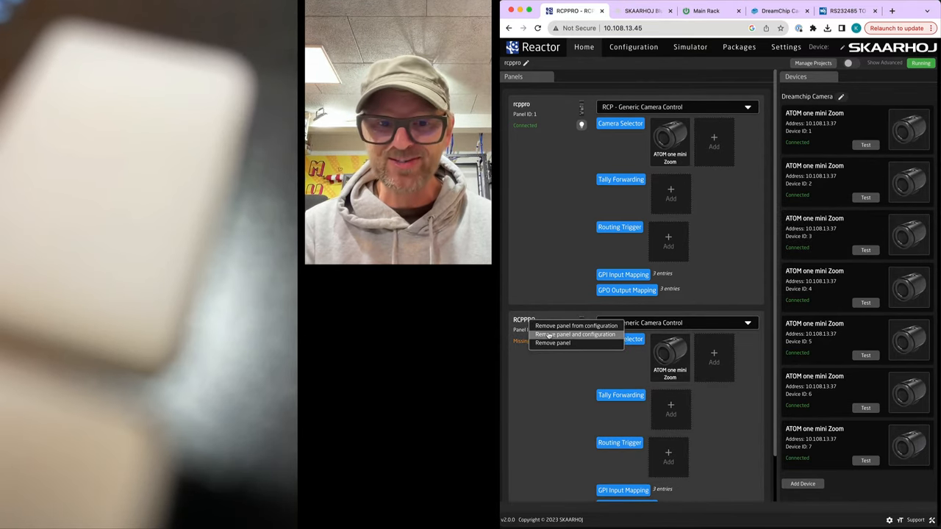
# Remove panel 2 with its configuration and add seven ATOM one mini Zoom cameras to rcppro.
pyautogui.click(576, 334)
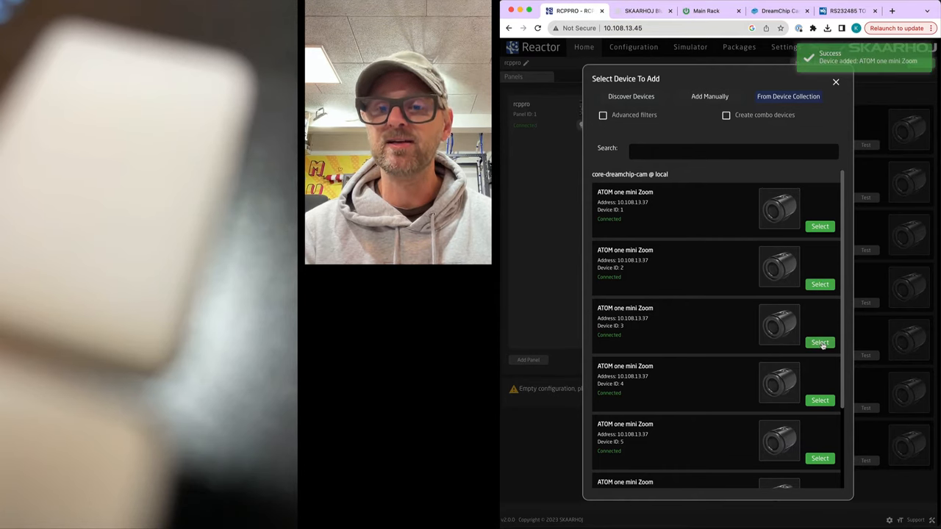
pyautogui.click(819, 342)
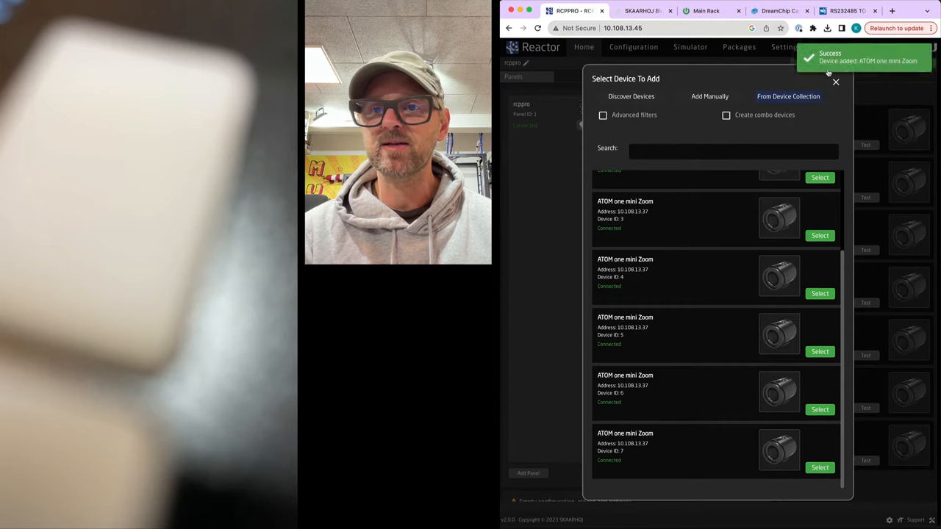
pyautogui.click(835, 82)
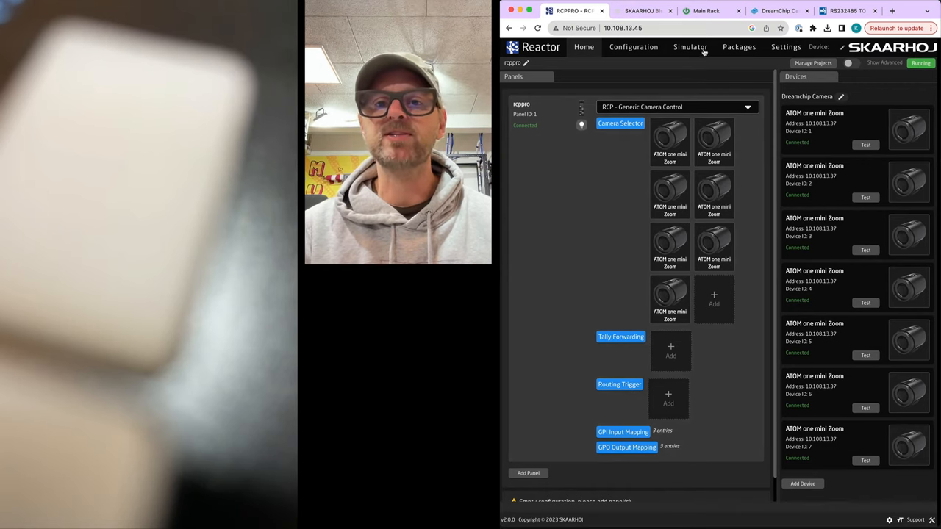
pyautogui.click(690, 47)
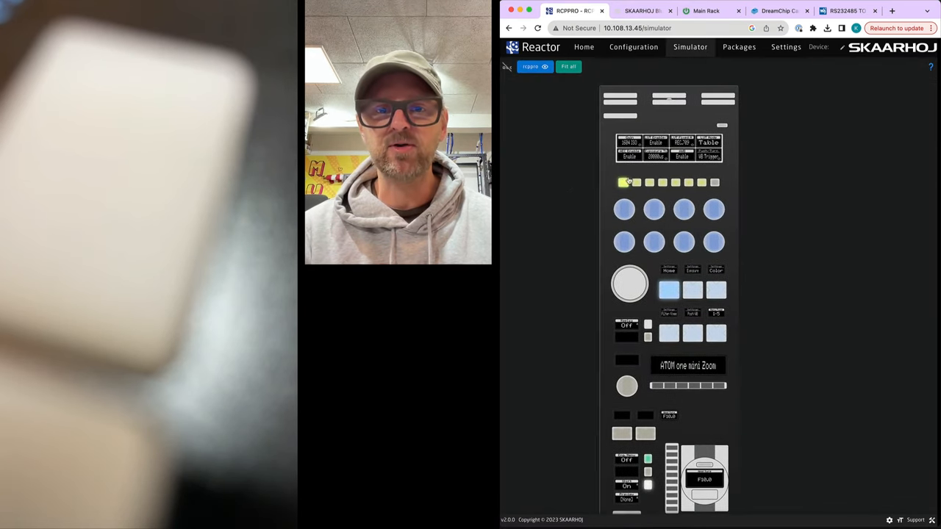
pyautogui.click(663, 182)
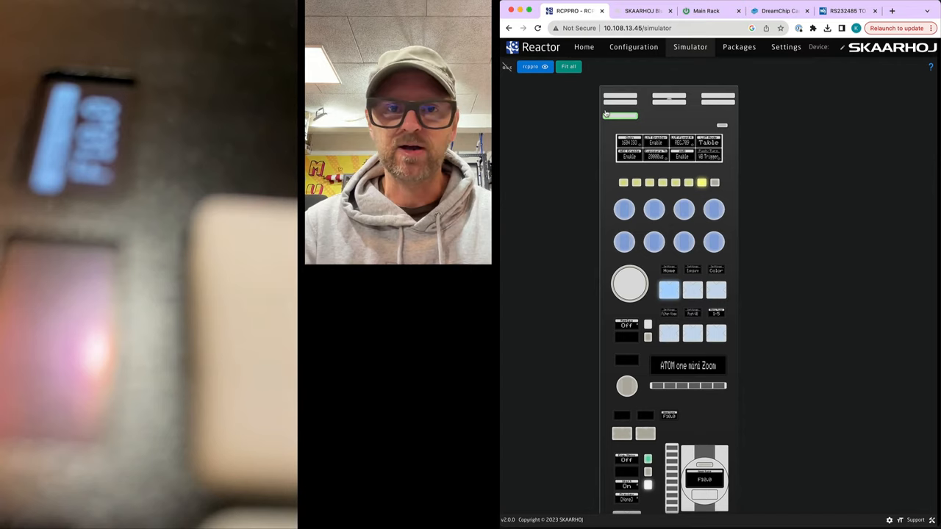
pyautogui.click(583, 46)
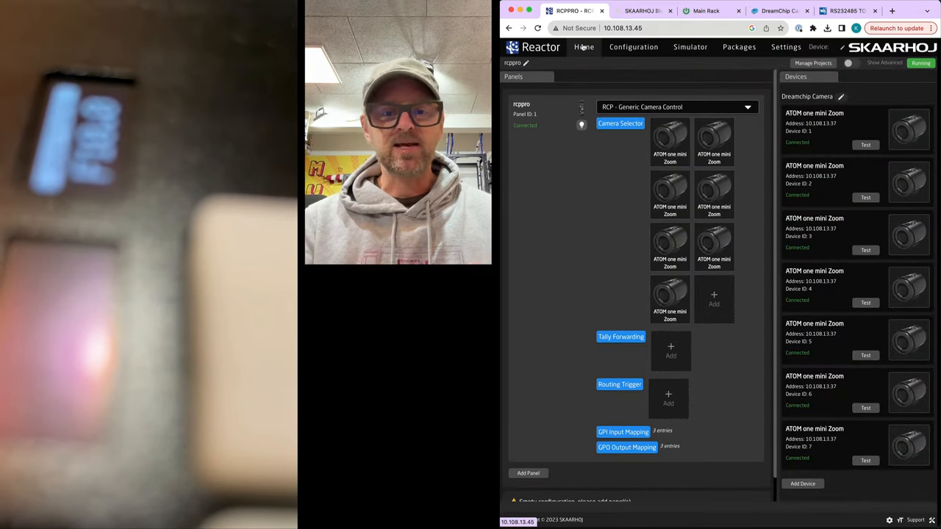
# Check the seven cameras' names and Pro Class configs, then simulate camera 3 on the panel.
pyautogui.click(619, 123)
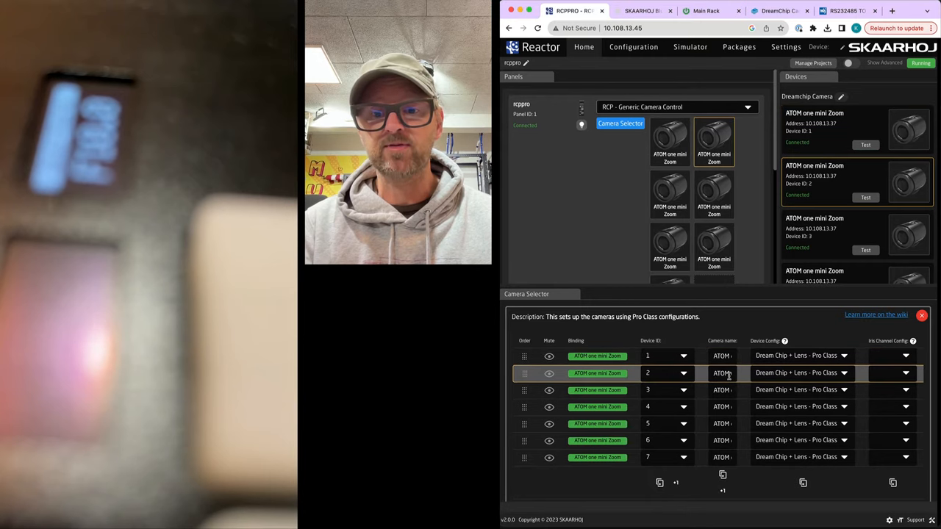
pyautogui.click(723, 389)
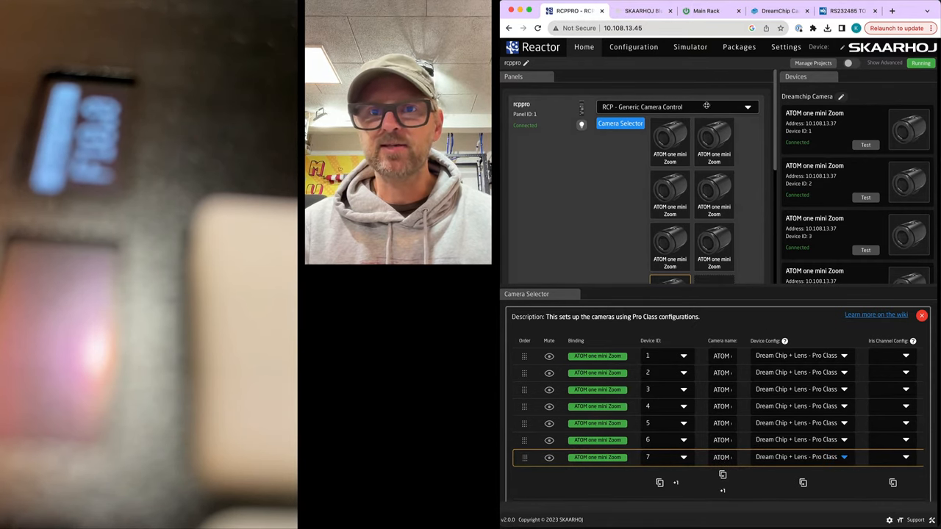
pyautogui.click(690, 46)
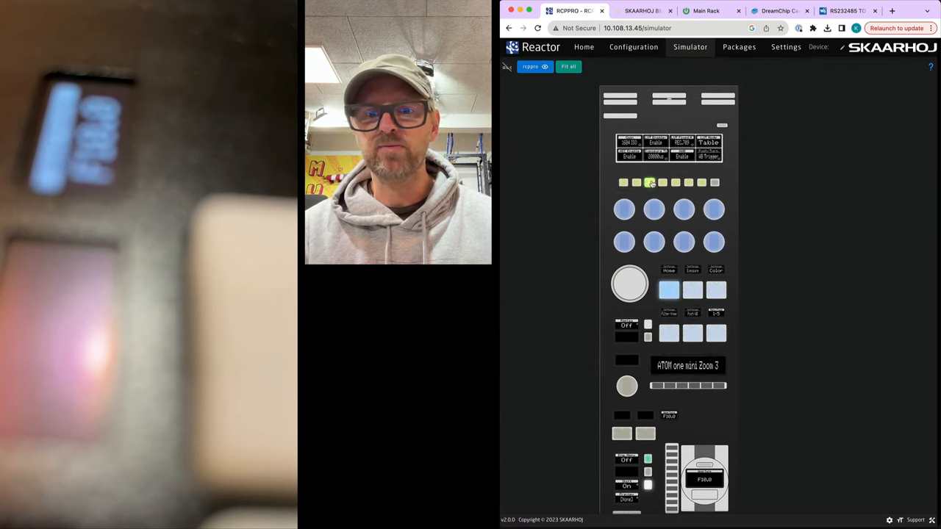
# Return to the Home configuration, where the Constant Set pane reports no active sets.
pyautogui.click(687, 183)
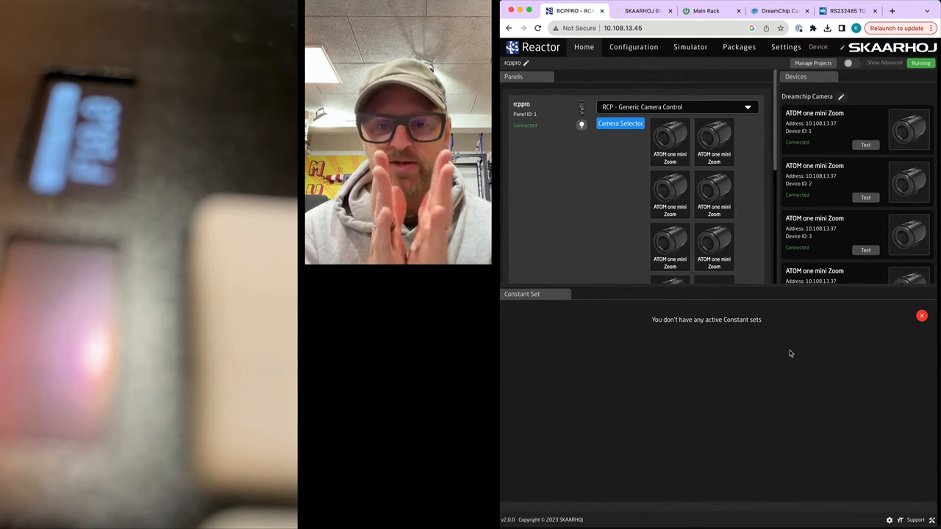
# Reopen the Camera Selector table to see the empty iris, tally and route fields.
pyautogui.click(620, 123)
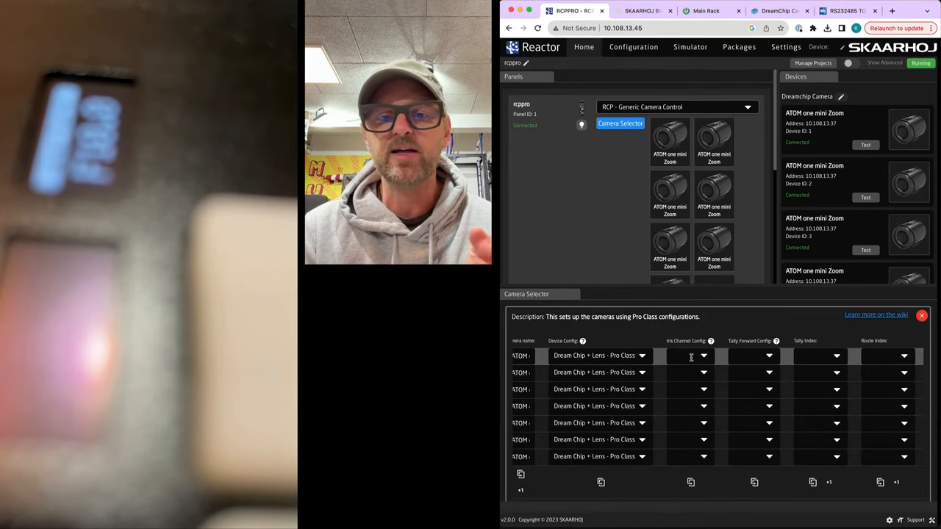
pyautogui.moveTo(701, 355)
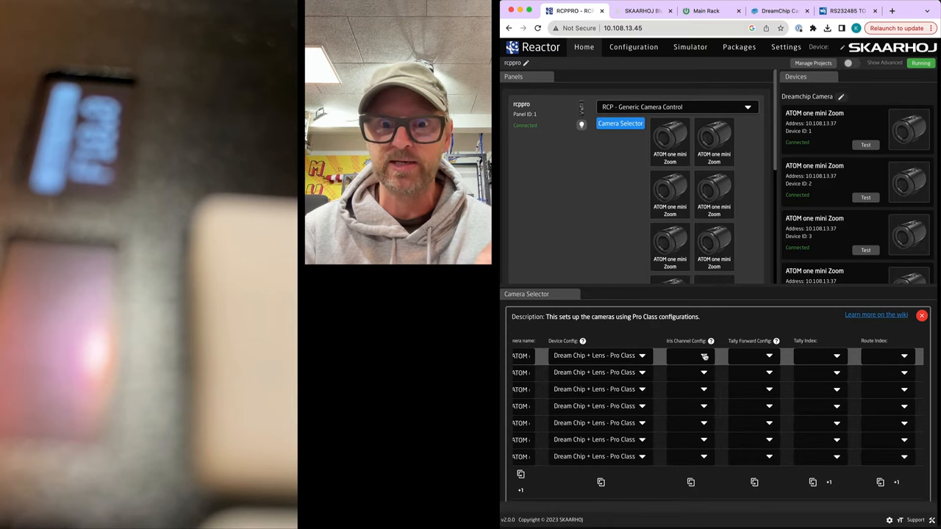
# Assign the DreamChip Atom One Mini iris and masterblack config to the seven cameras.
pyautogui.click(703, 356)
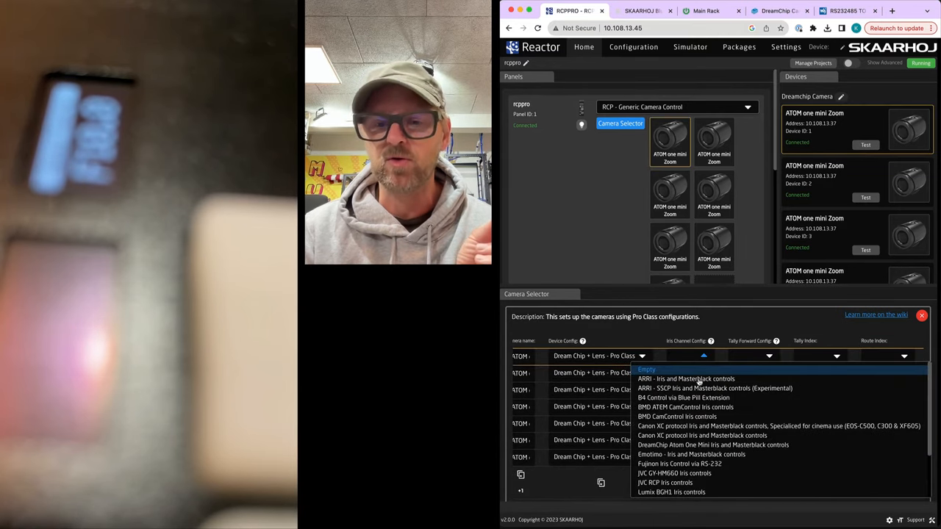
pyautogui.click(713, 445)
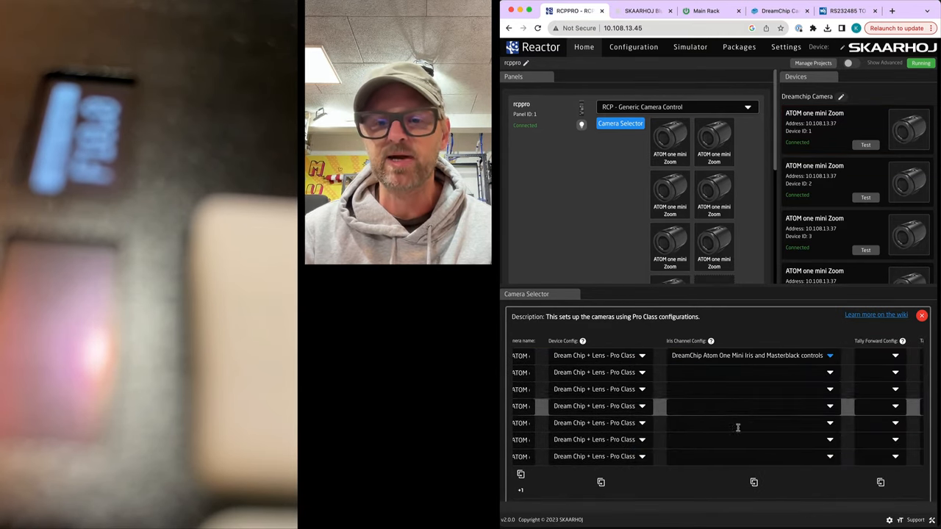
pyautogui.click(754, 482)
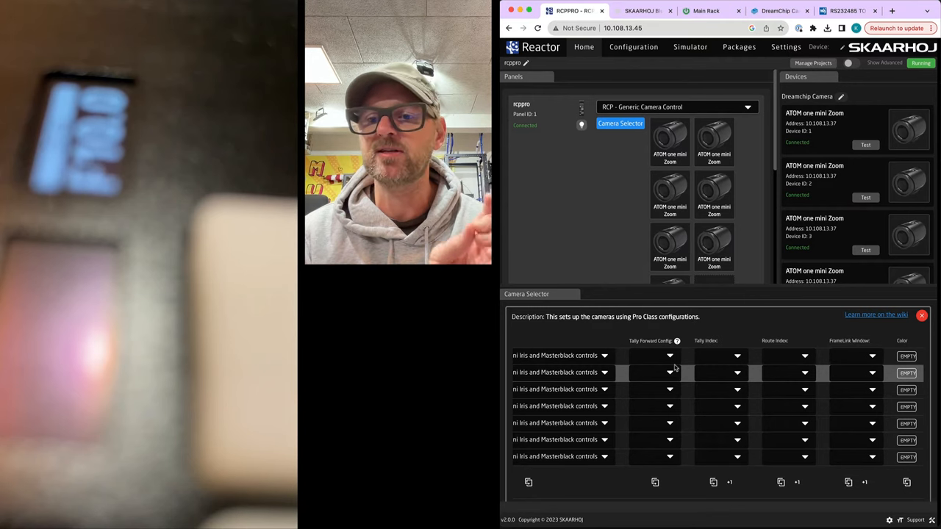
# Colour the cameras purple, amber and yellow, then close the Camera Selector settings.
pyautogui.click(907, 356)
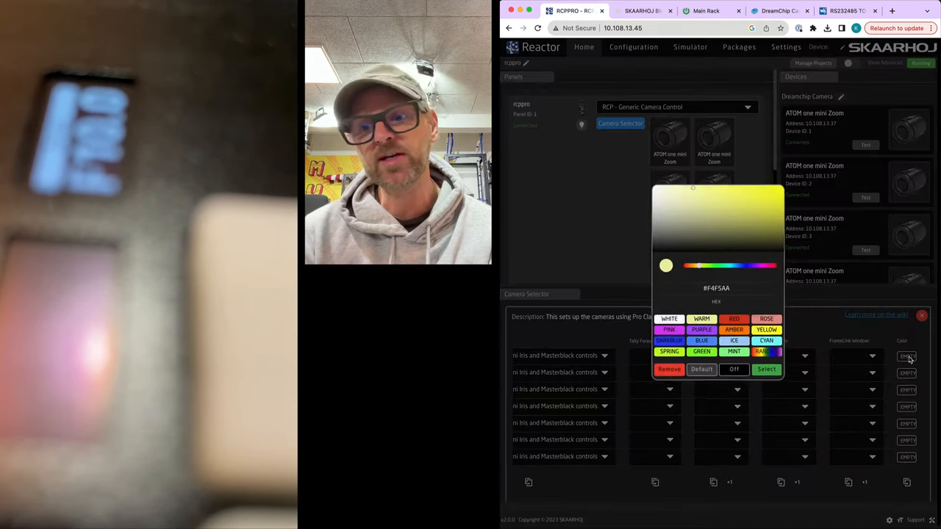
pyautogui.click(701, 330)
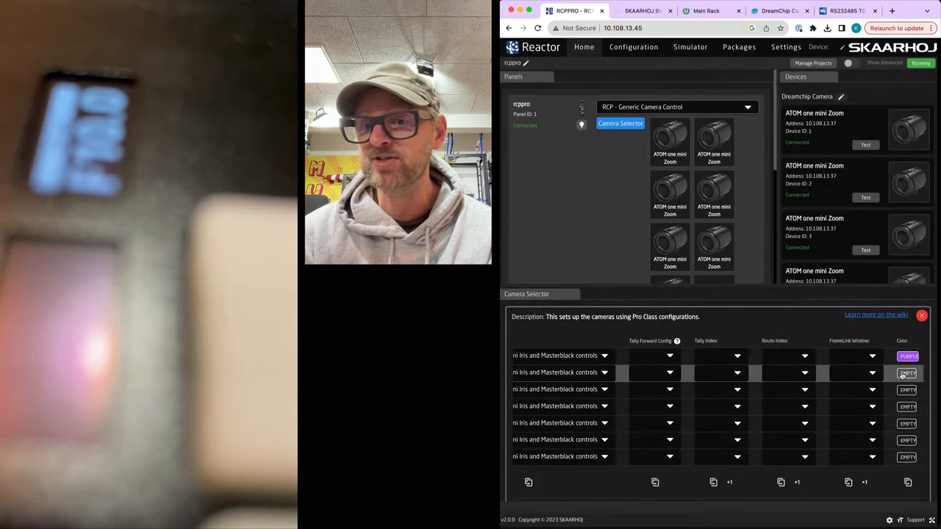
pyautogui.click(907, 373)
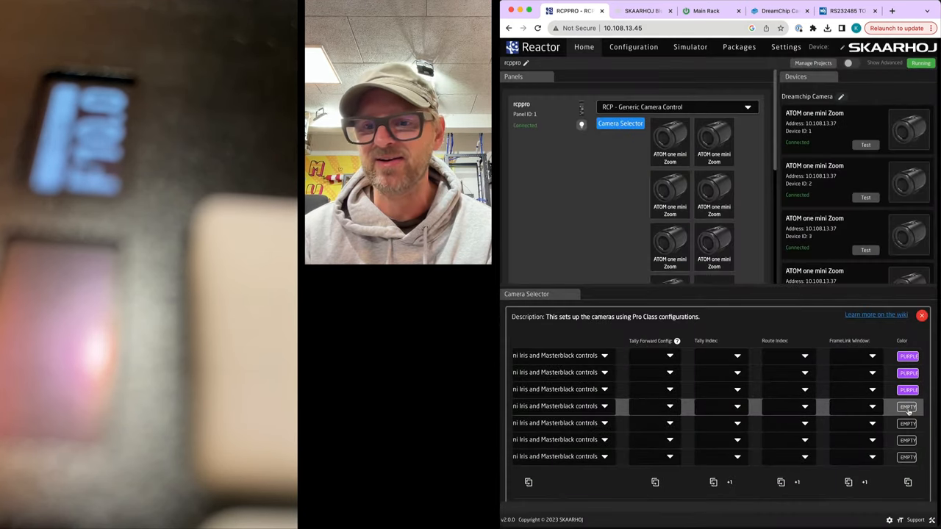
pyautogui.click(907, 406)
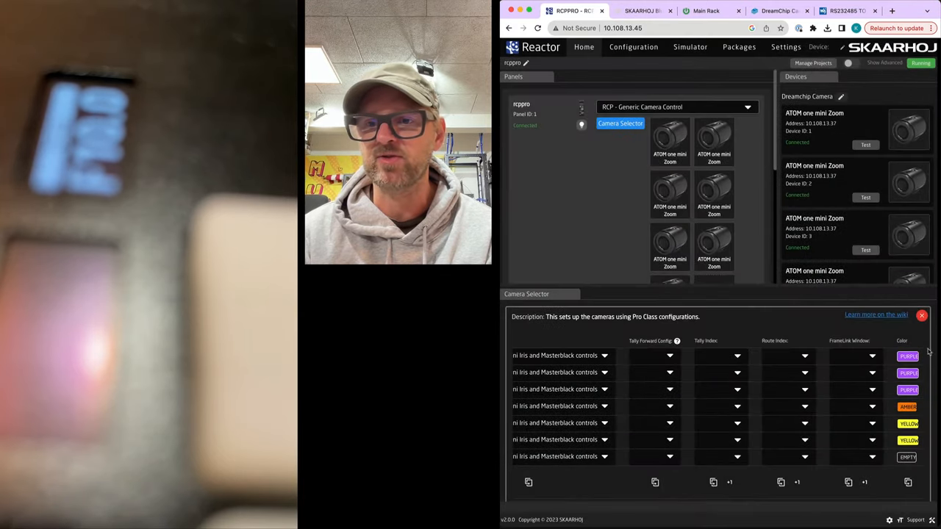
pyautogui.click(689, 46)
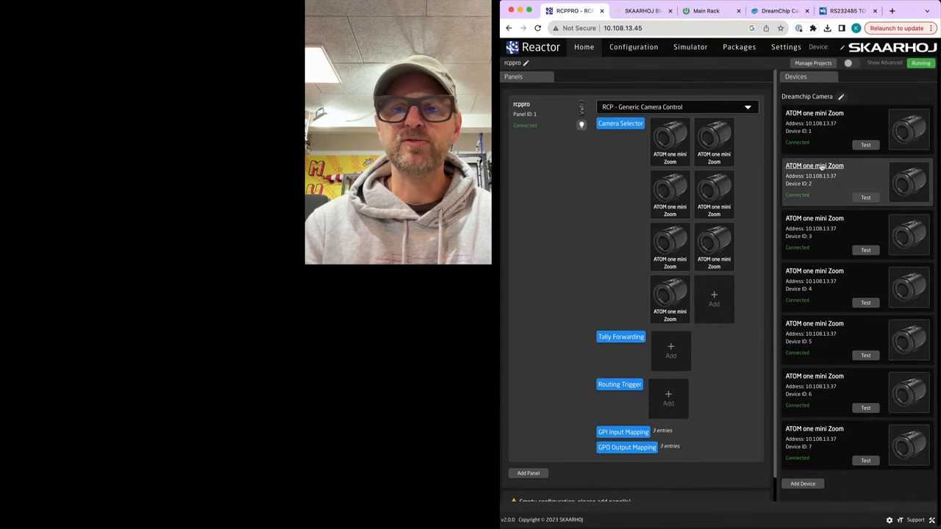
pyautogui.click(815, 166)
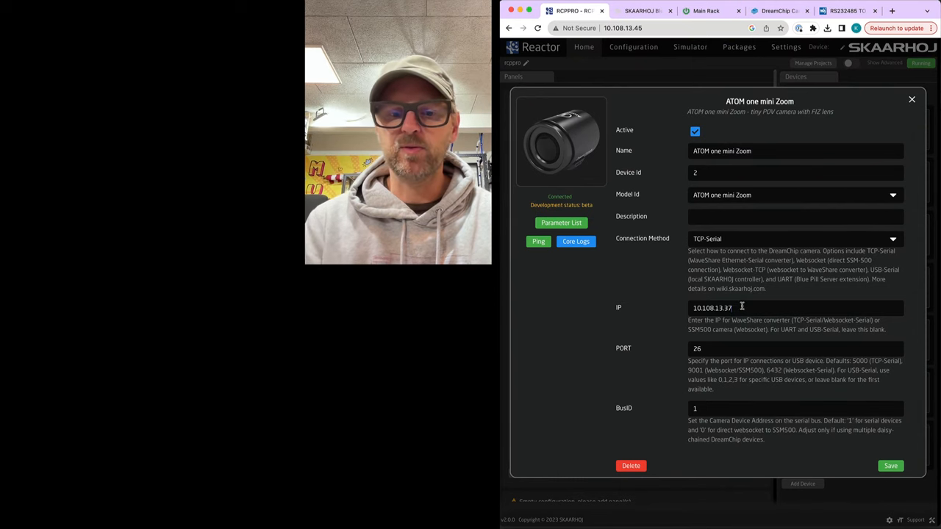
pyautogui.click(890, 465)
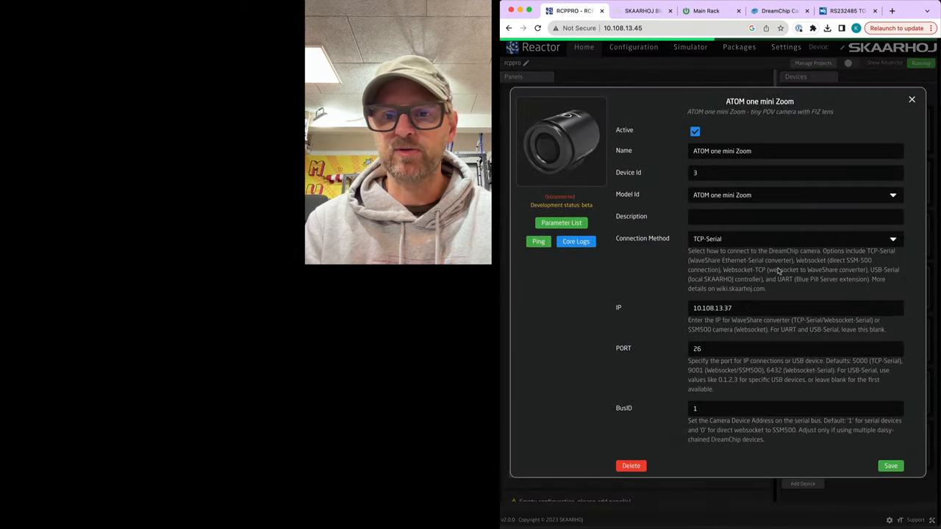
pyautogui.click(890, 465)
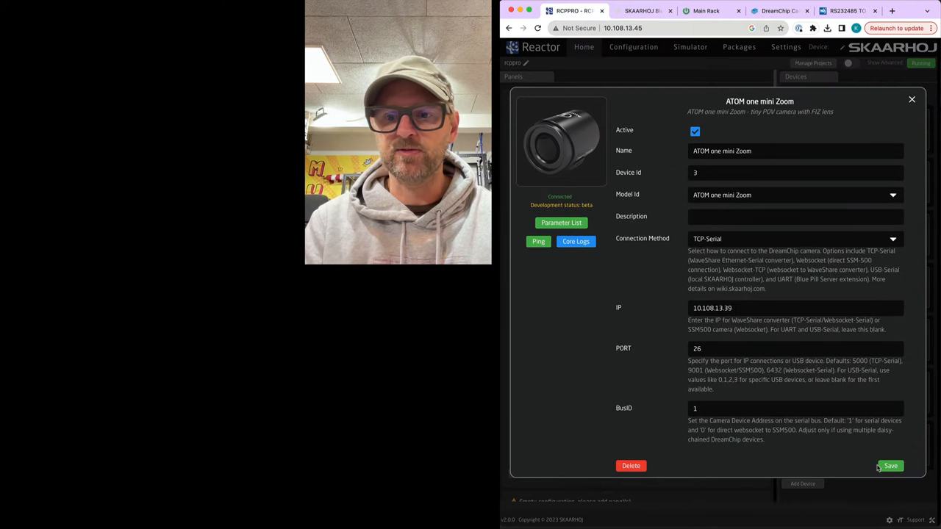
pyautogui.click(890, 466)
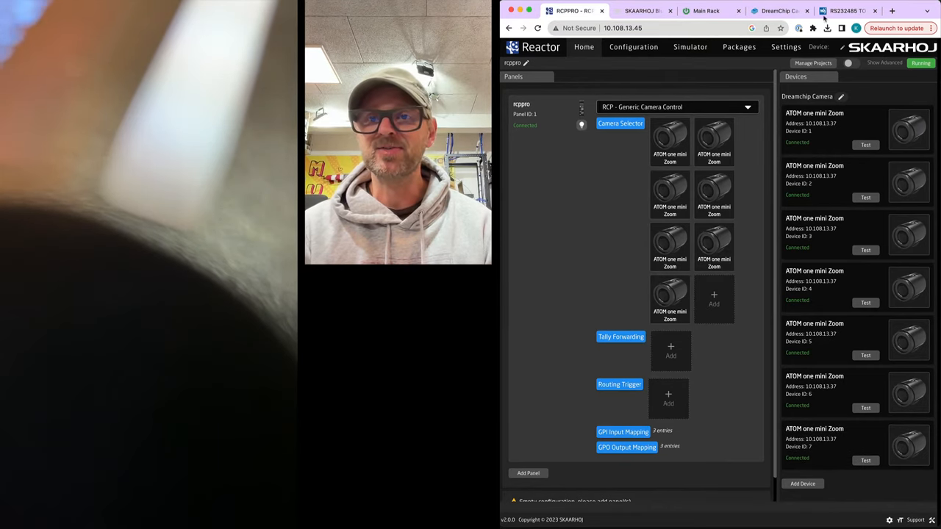
# Review the Waveshare RS485 settings: static IP 10.108.13.37, 115200 baud, port 26.
pyautogui.click(845, 10)
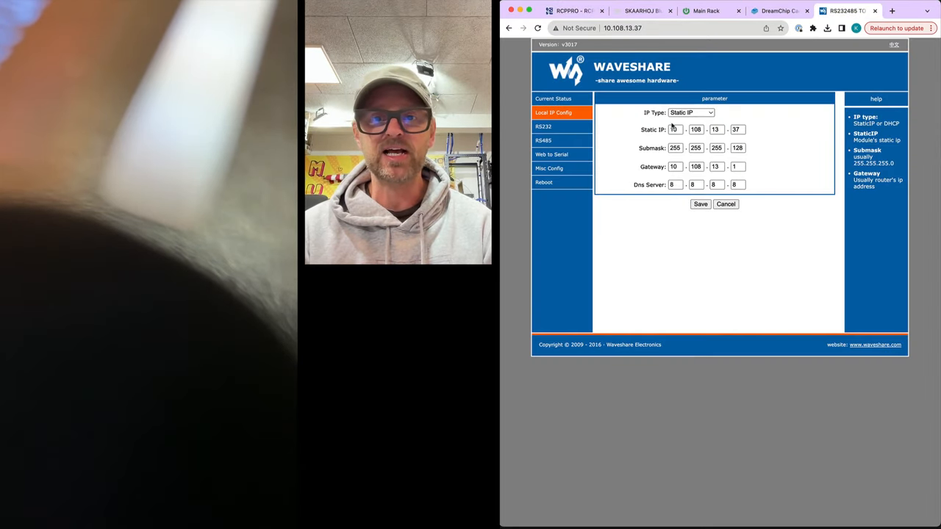
pyautogui.click(543, 140)
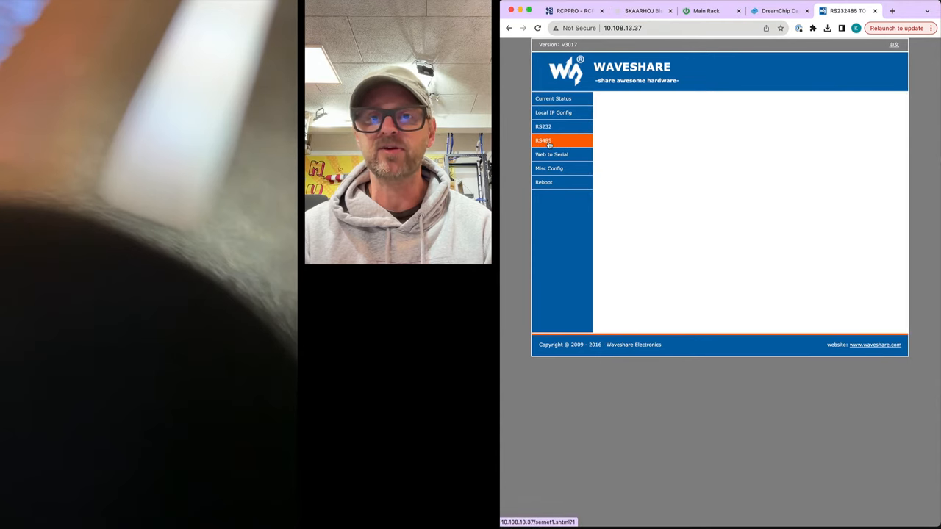
pyautogui.click(543, 140)
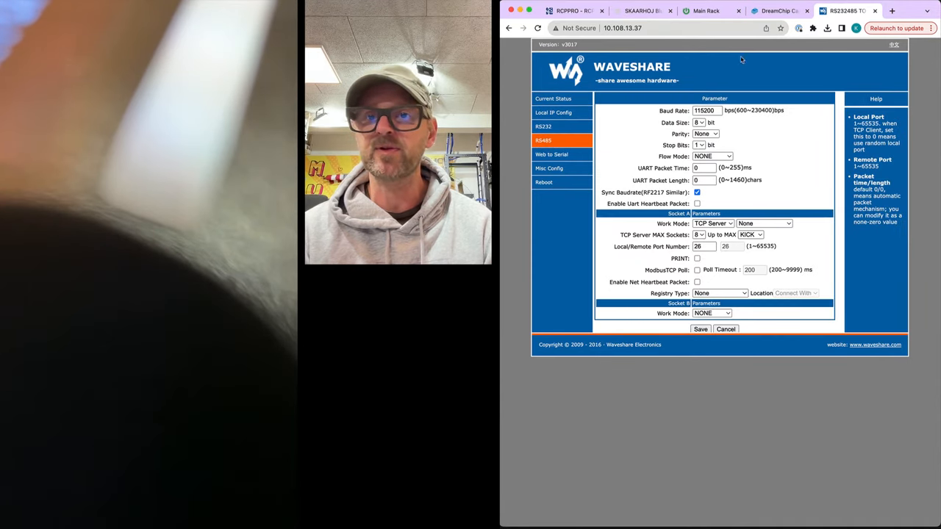
# Back in Reactor, open the panel simulator showing camera 7.
pyautogui.click(573, 10)
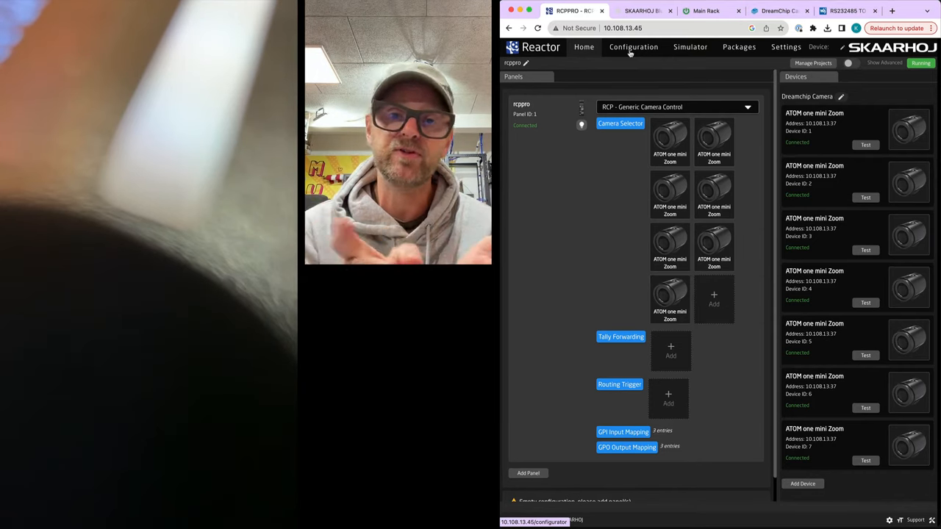
pyautogui.click(633, 46)
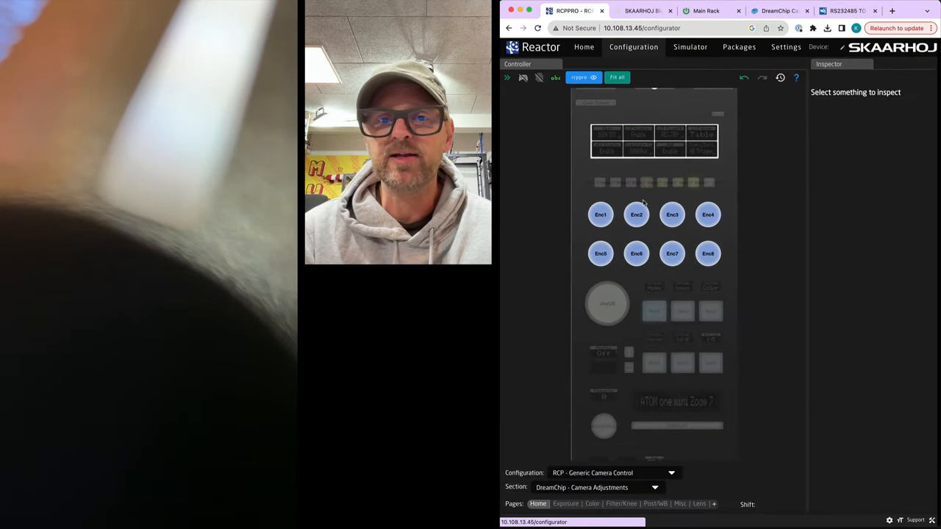
pyautogui.moveTo(762, 351)
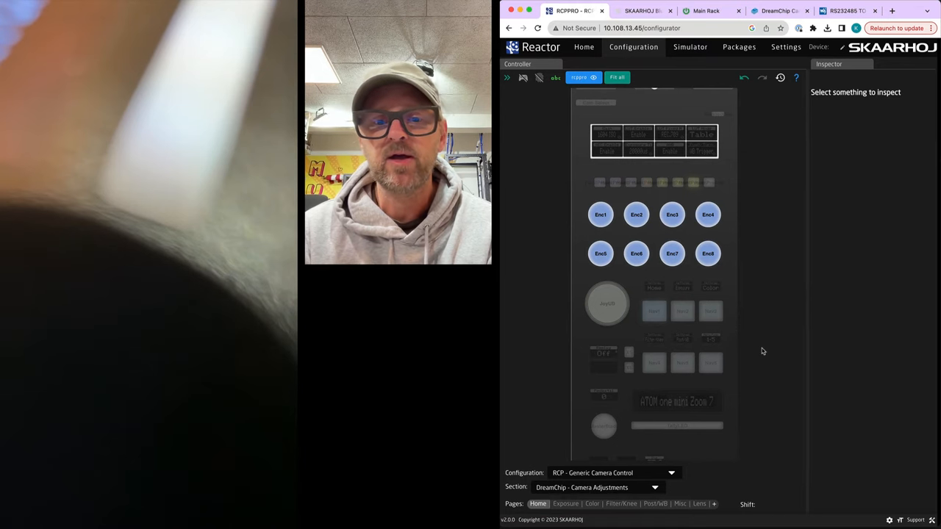
pyautogui.click(690, 47)
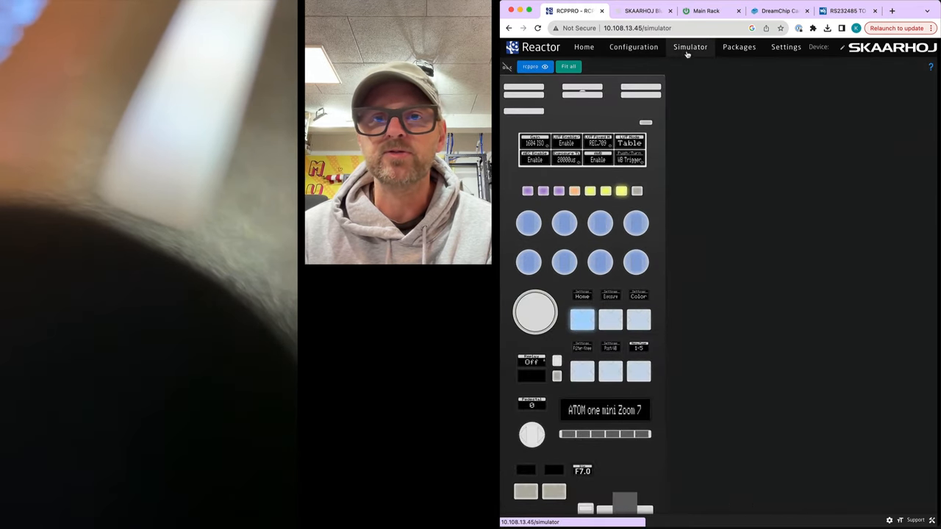
# Browse the Color, Filter/Knee and Post/WB pages, inspect Enc1, and simulate the Color page.
pyautogui.click(632, 46)
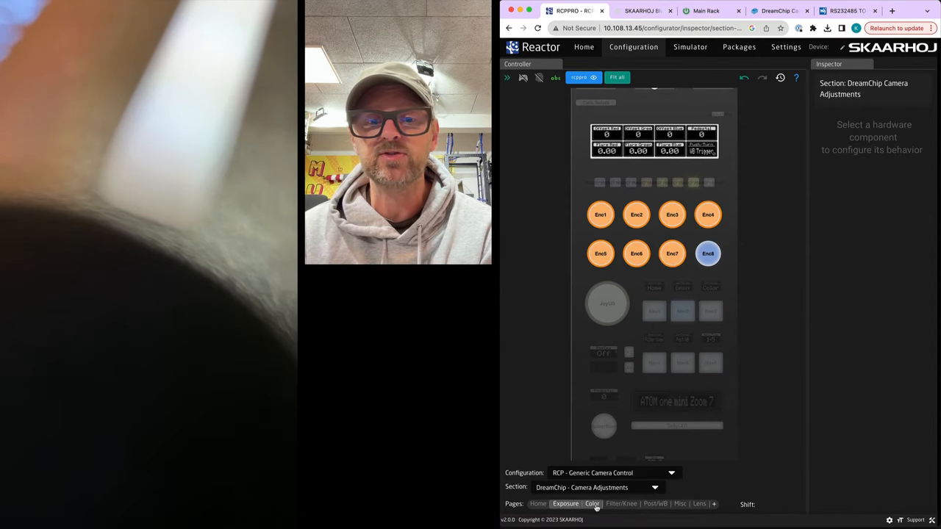
pyautogui.click(621, 504)
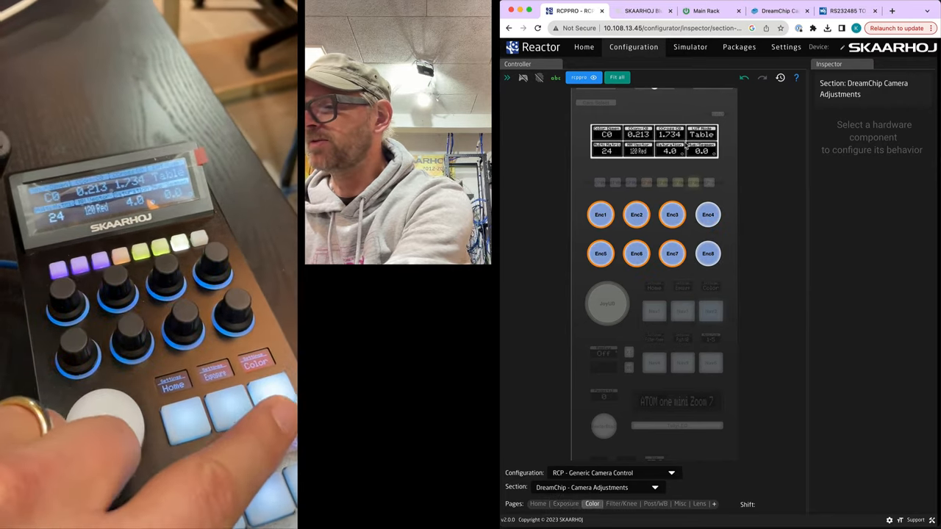
pyautogui.click(620, 504)
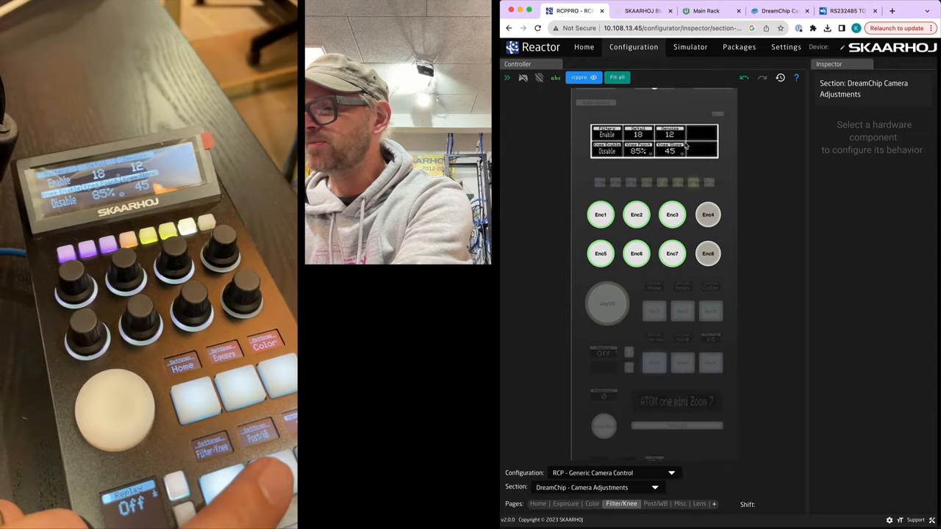
pyautogui.click(654, 504)
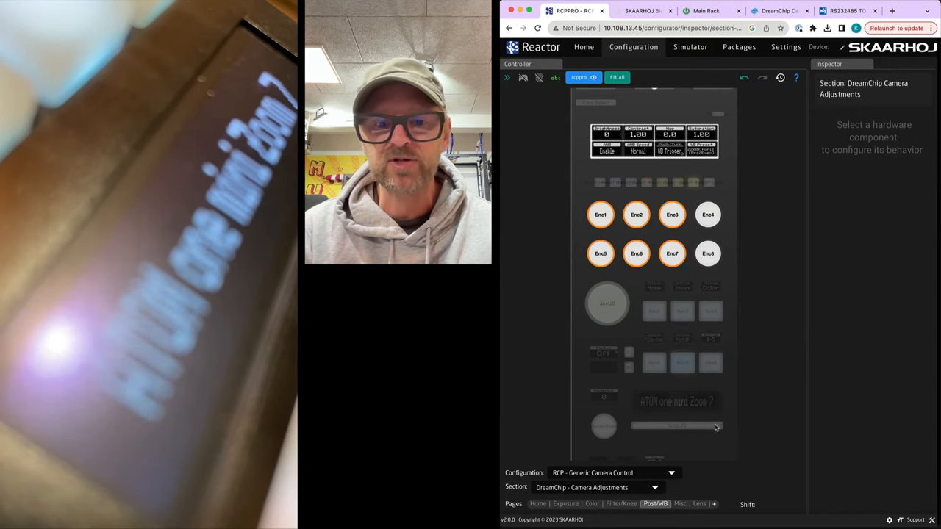
pyautogui.click(592, 503)
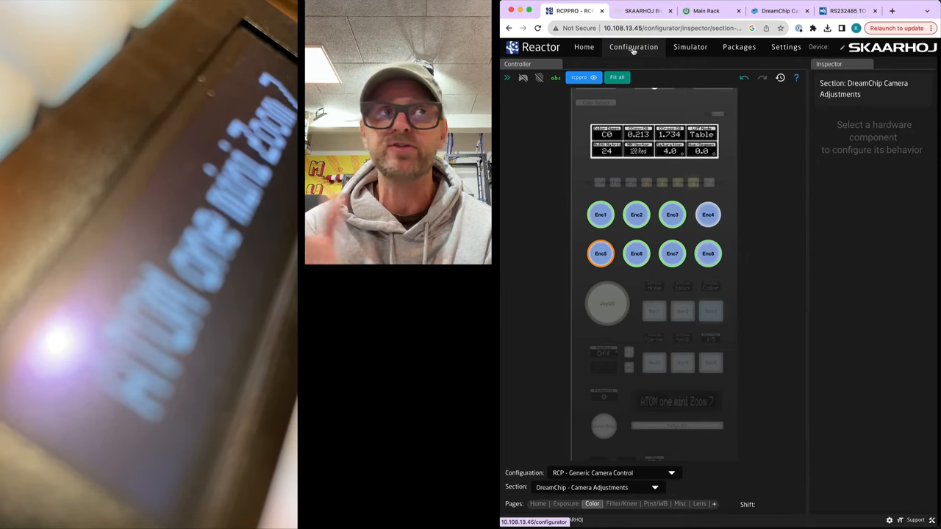
pyautogui.click(601, 214)
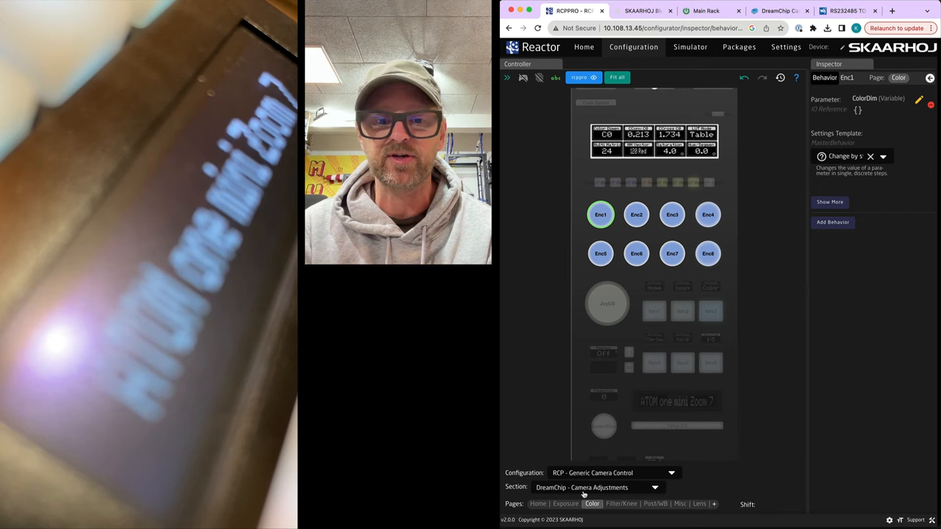
pyautogui.click(689, 46)
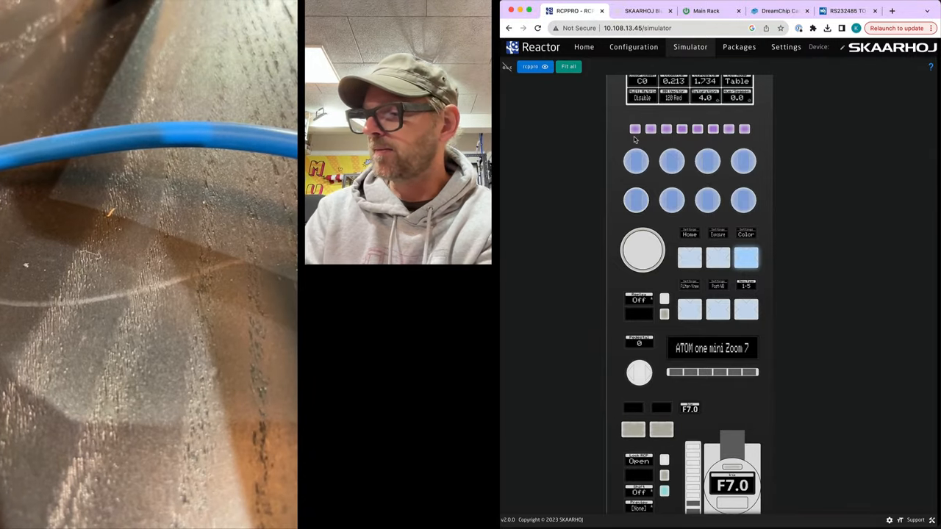
# Select camera 2 on the simulated panel, then view the Cam 1-8 configuration tree.
pyautogui.click(634, 130)
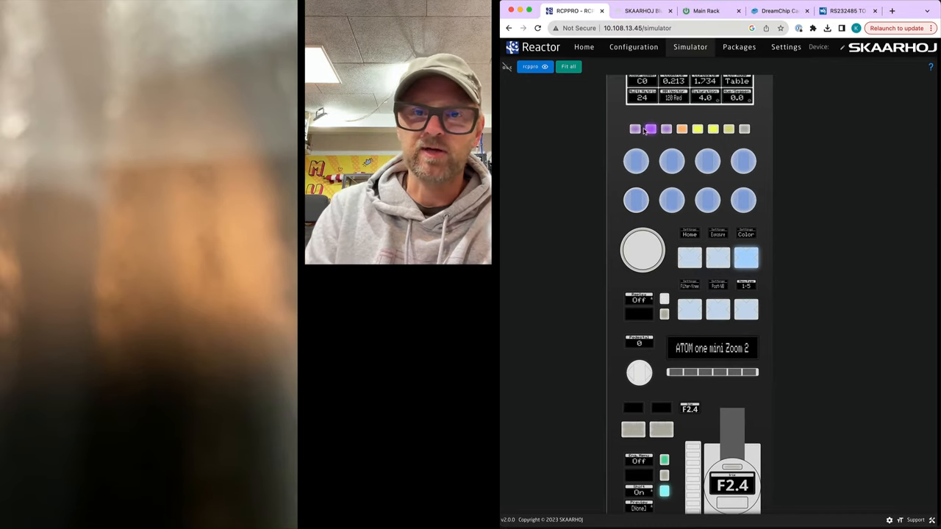
pyautogui.click(649, 128)
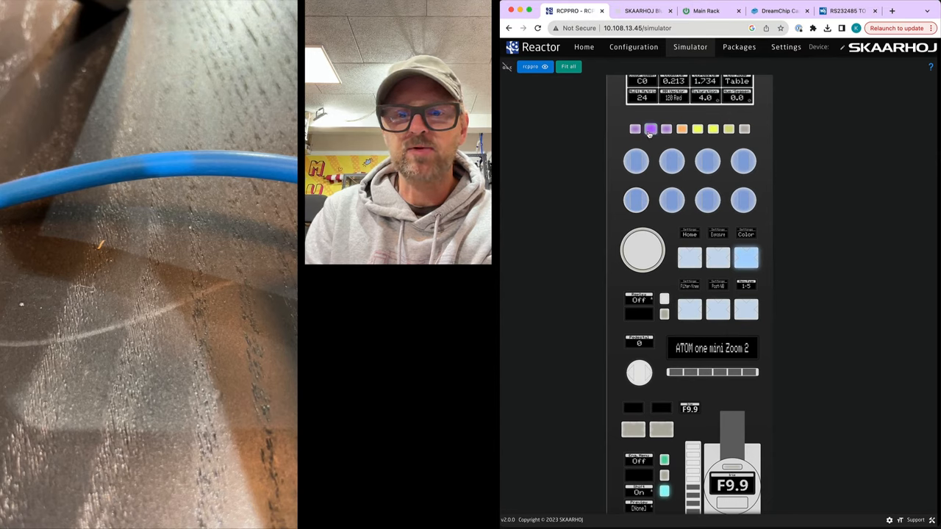
pyautogui.click(650, 129)
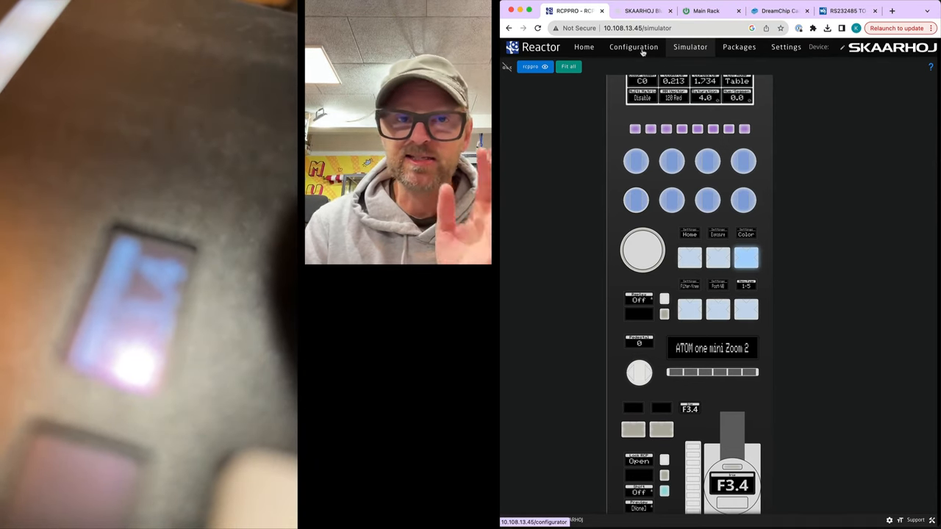
pyautogui.click(633, 47)
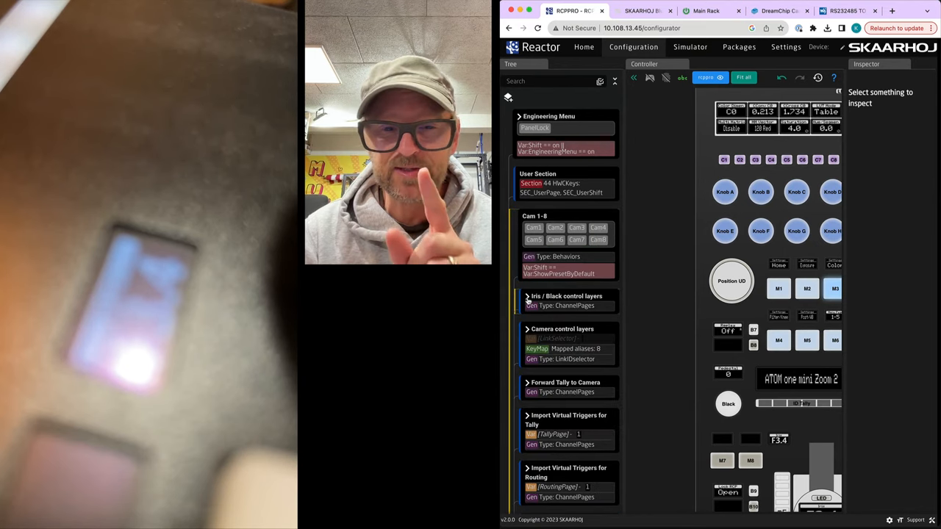
# Expand Iris / Black control layers and layer 1-1 to inspect camera 1's Iris behaviour.
pyautogui.click(527, 296)
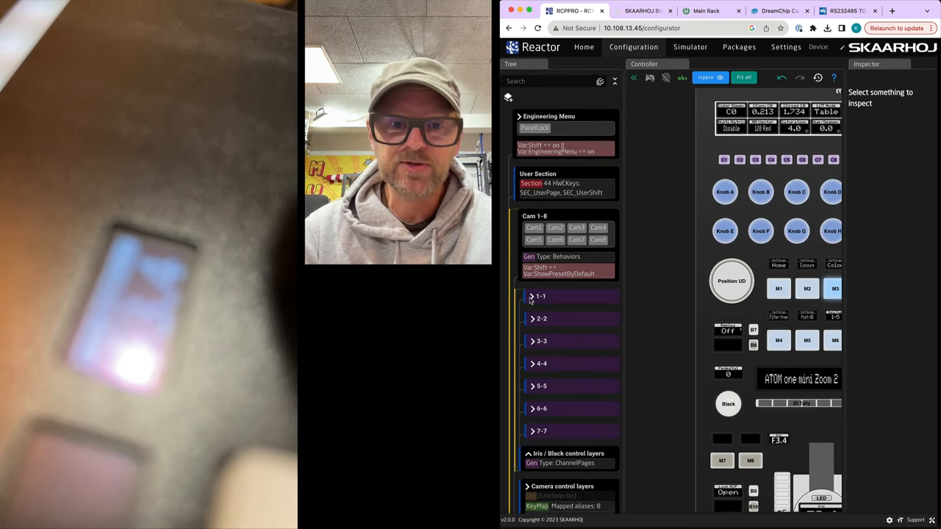
pyautogui.click(532, 296)
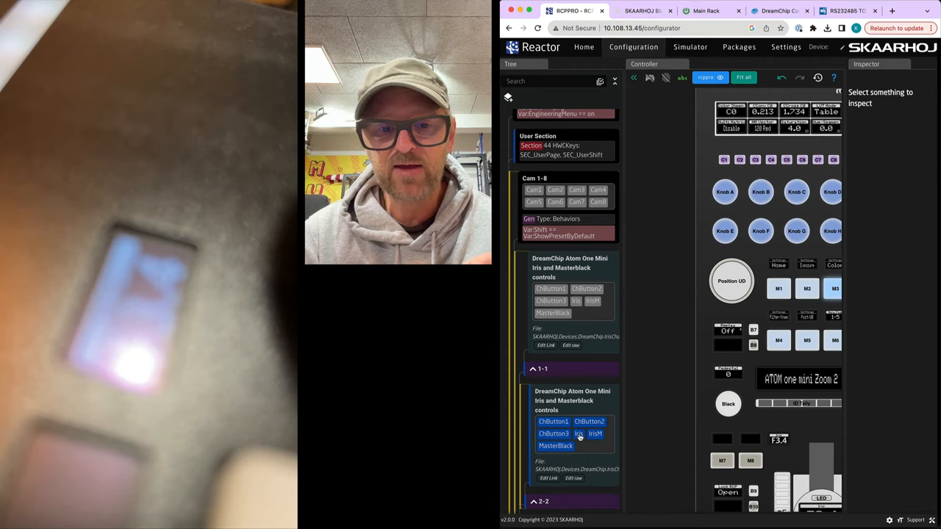
pyautogui.click(579, 434)
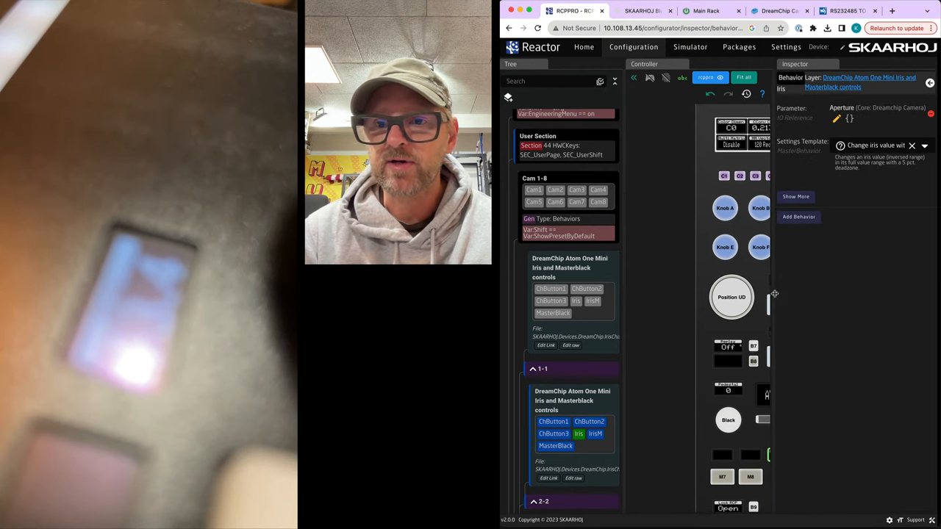
# Set camera 1's Iris change handler discontinuity strategy to Offset, then view the Simulator.
pyautogui.click(796, 196)
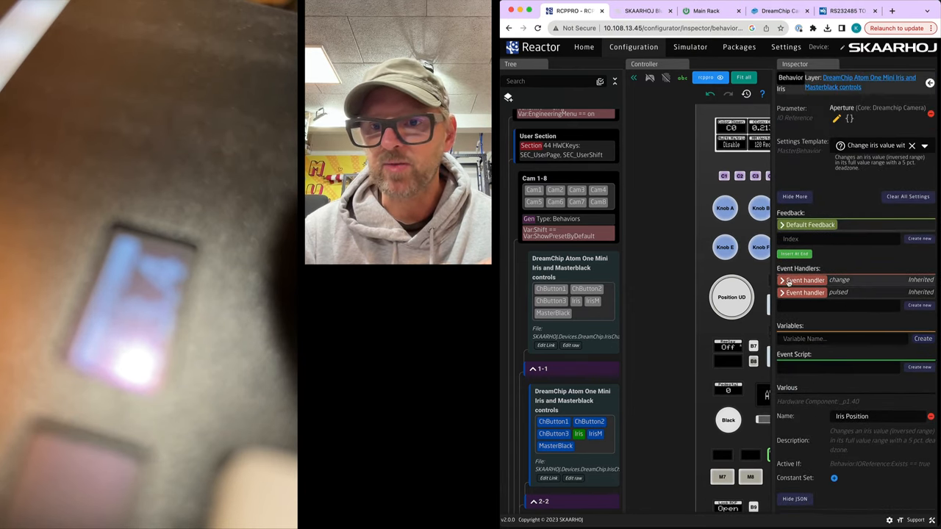
pyautogui.click(783, 280)
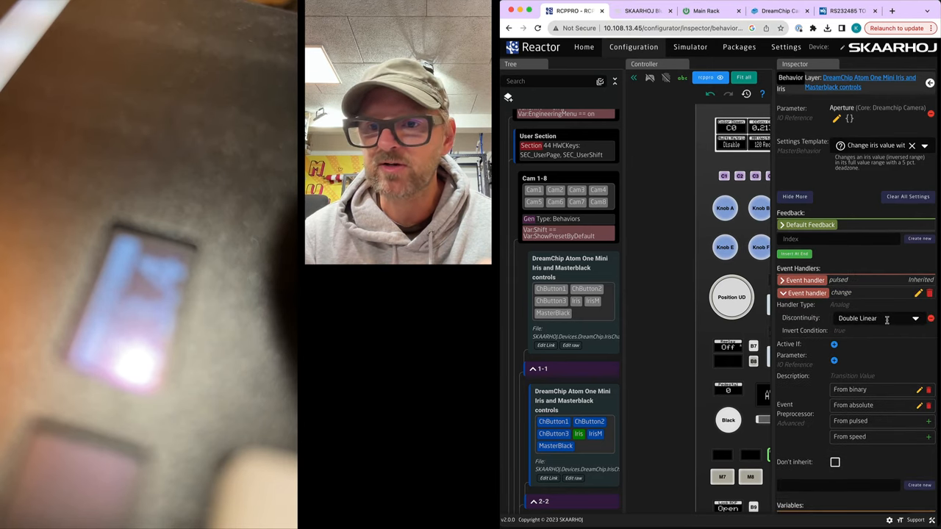
pyautogui.click(871, 318)
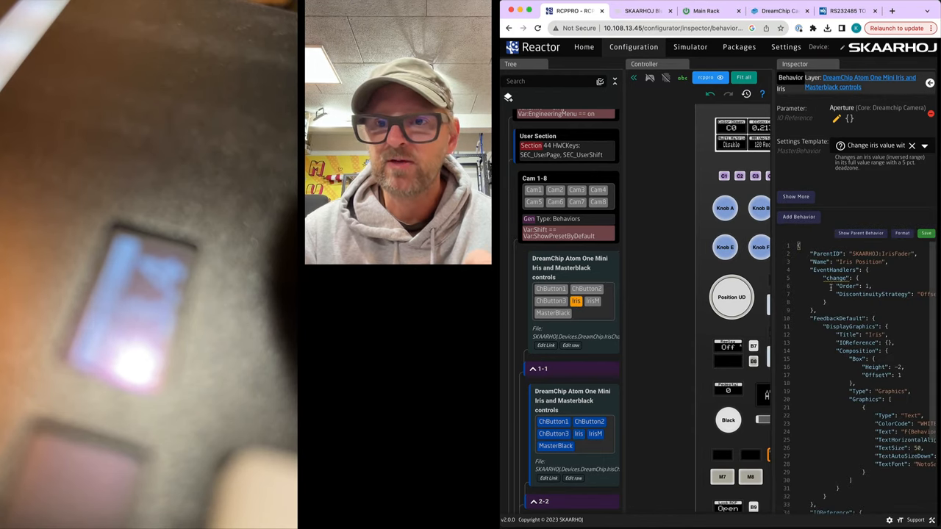
pyautogui.click(795, 196)
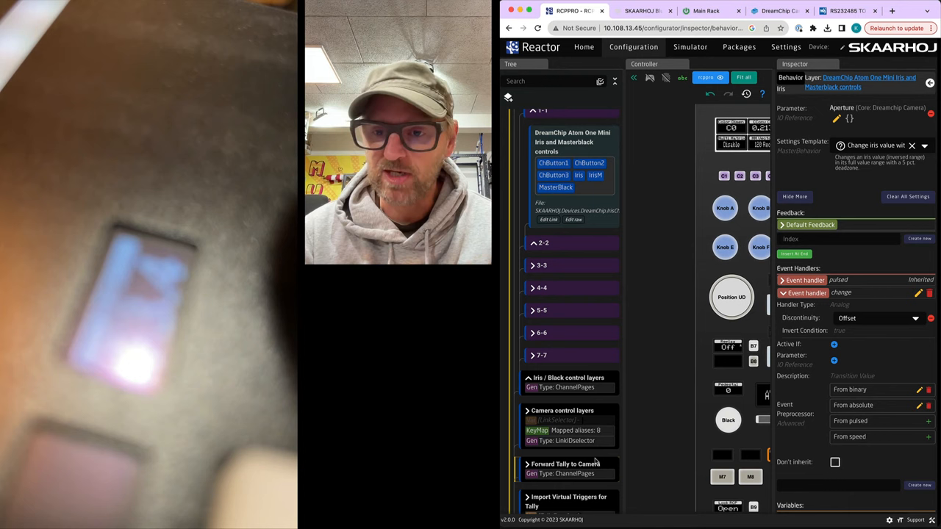
pyautogui.moveTo(833, 361)
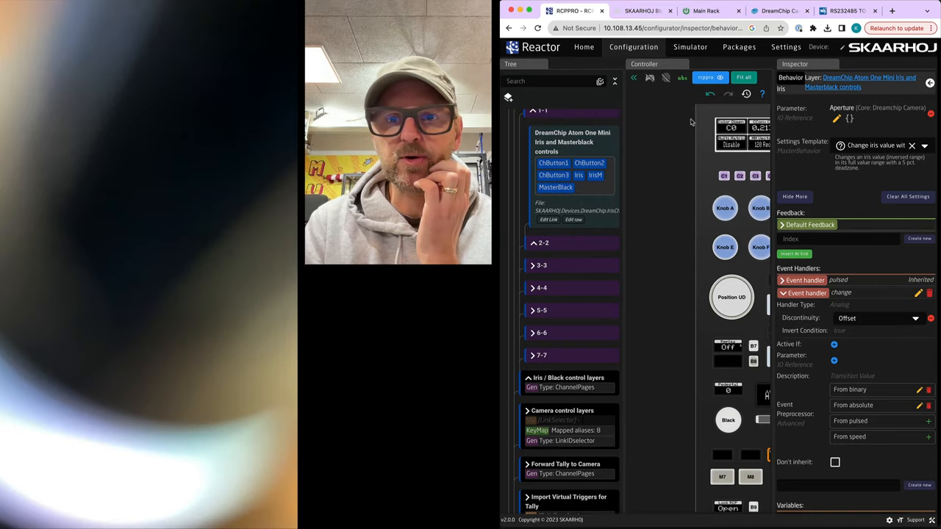
pyautogui.click(690, 46)
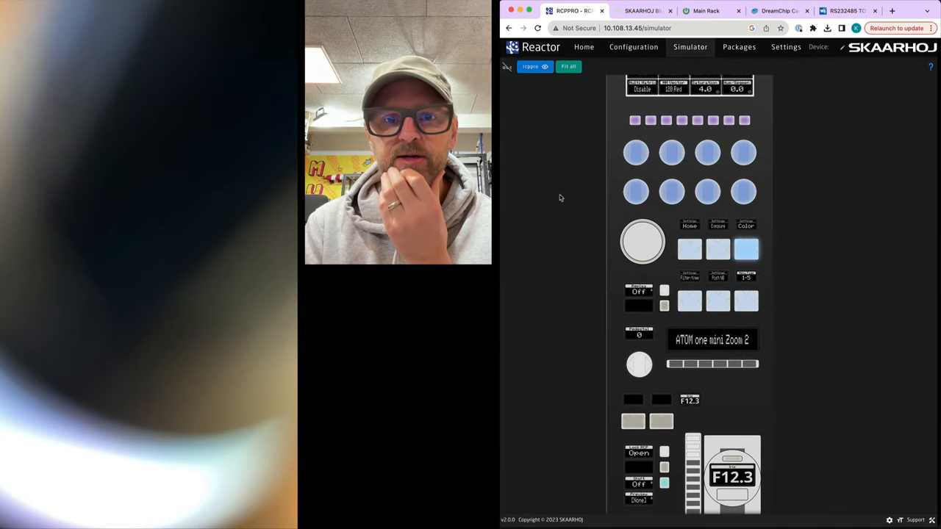
# Test the Offset iris behaviour on the simulated panel, then return to Configuration.
pyautogui.click(650, 120)
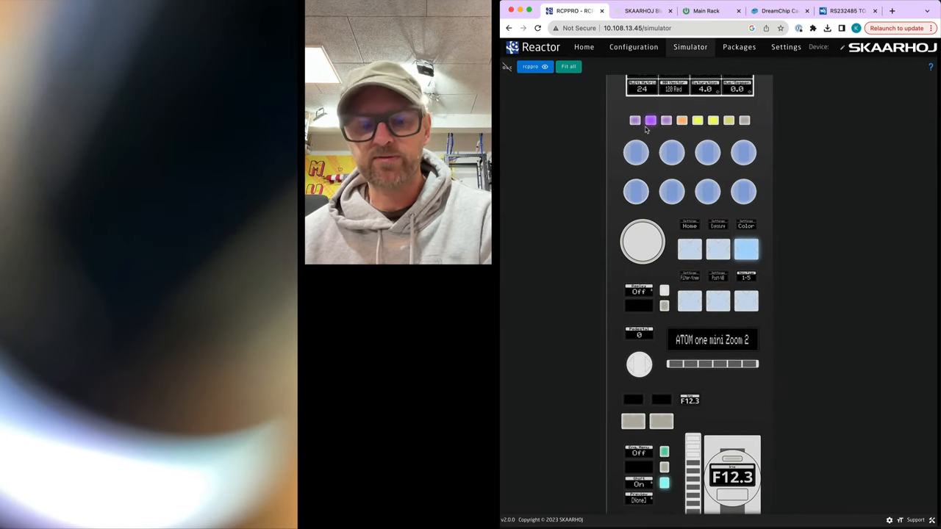
pyautogui.click(634, 120)
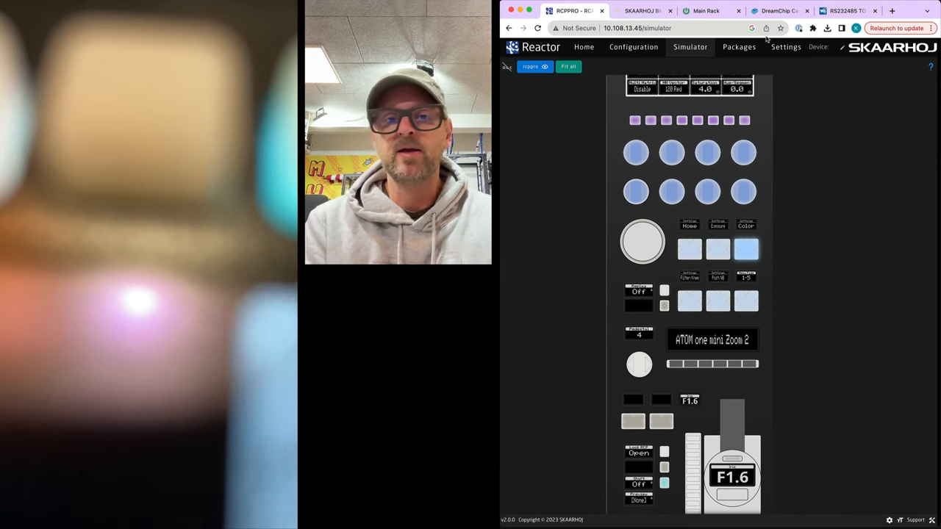
pyautogui.click(633, 46)
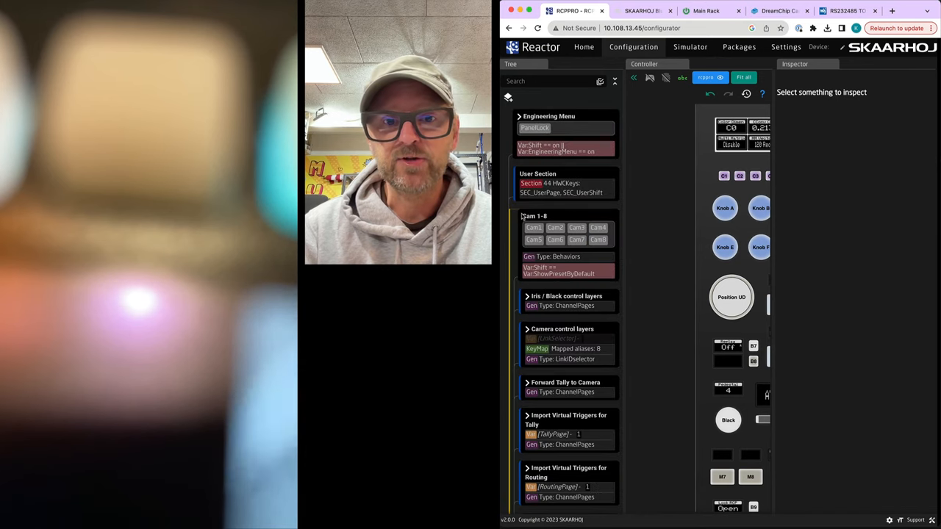
# Save CatchUp as camera 1's iris DiscontinuityStrategy and select ATOM one mini Zoom 1 in the simulator.
pyautogui.click(566, 296)
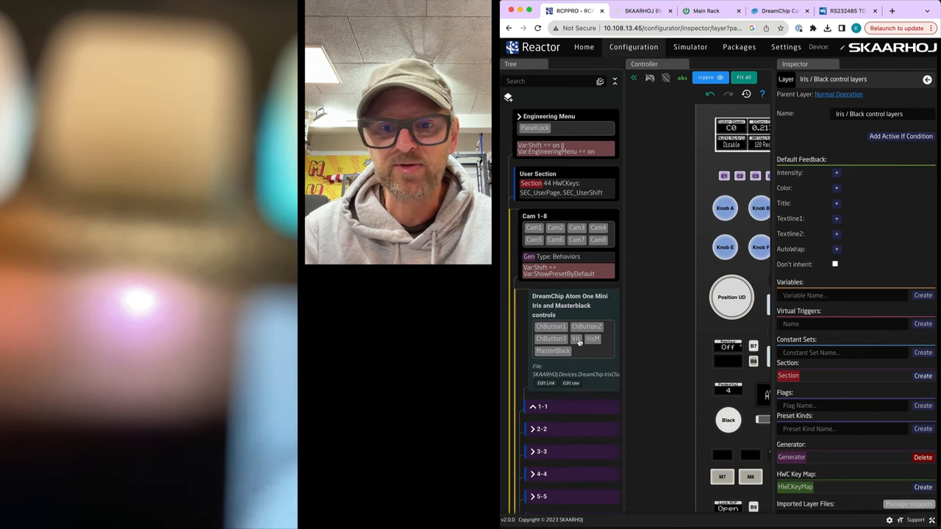
pyautogui.click(576, 338)
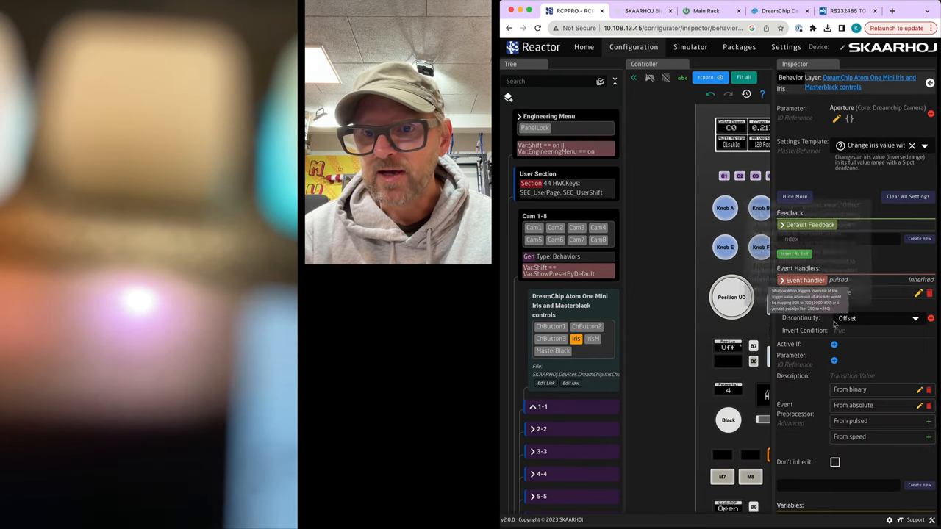
pyautogui.moveTo(801, 318)
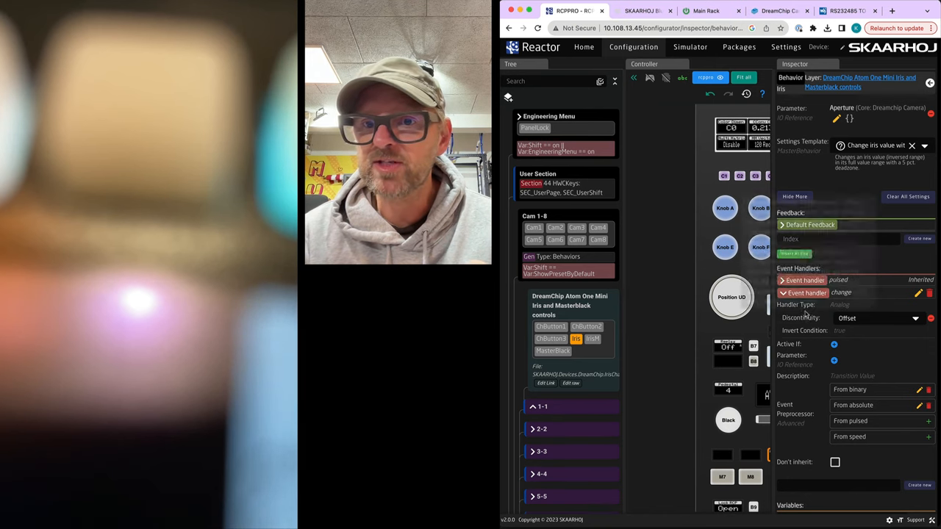
pyautogui.moveTo(800, 318)
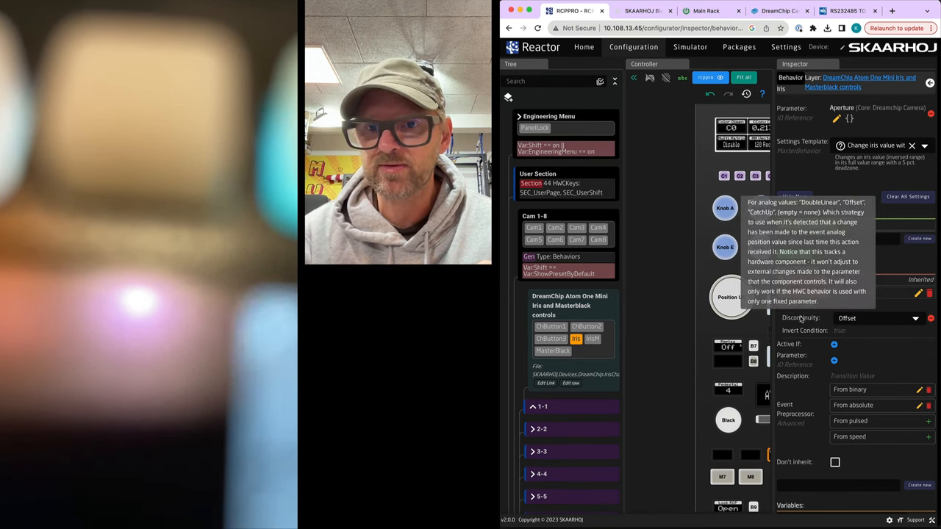
pyautogui.click(877, 318)
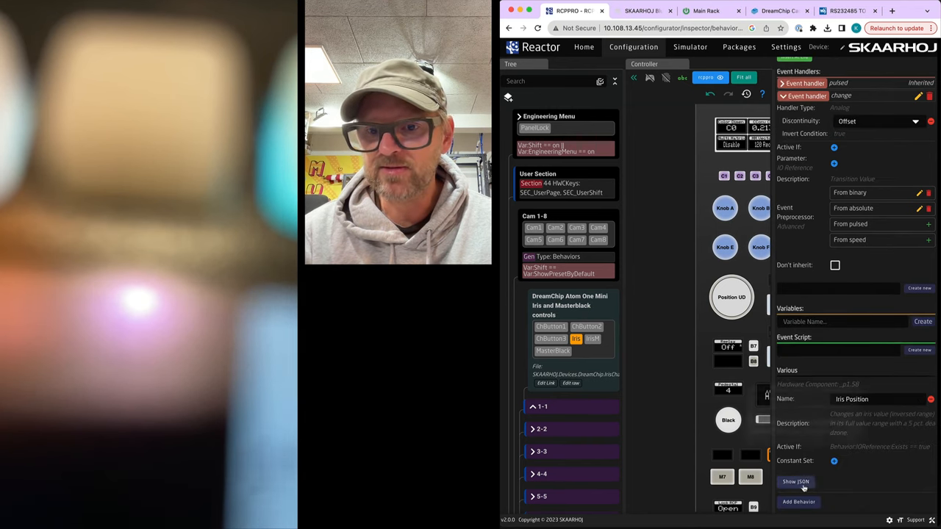
pyautogui.click(794, 481)
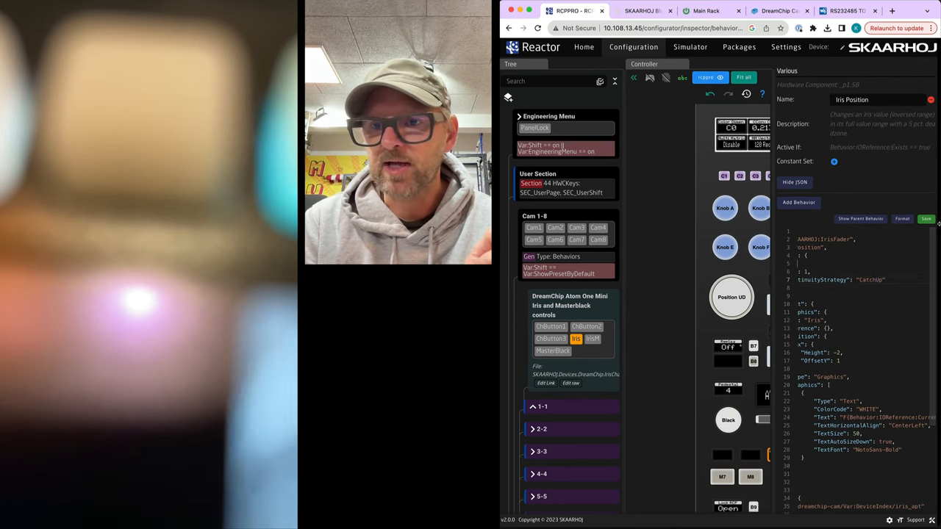
pyautogui.click(925, 218)
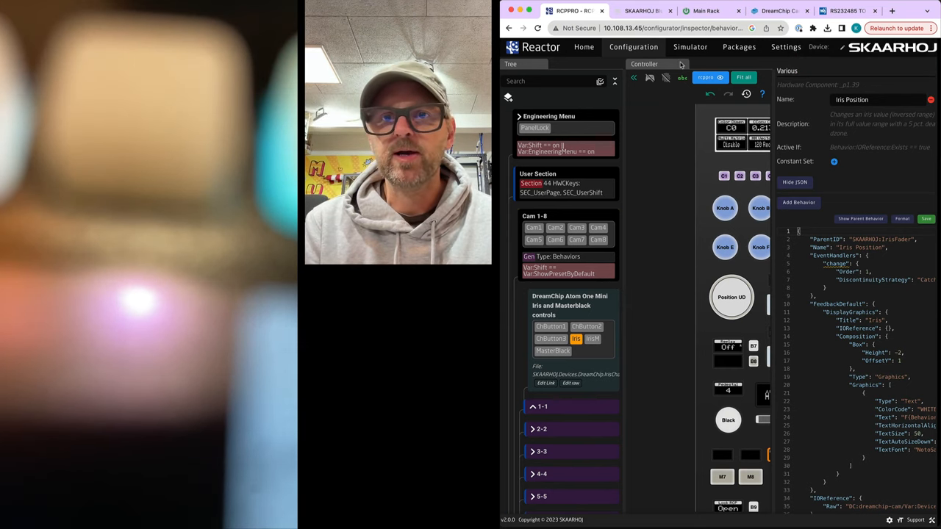
pyautogui.click(689, 46)
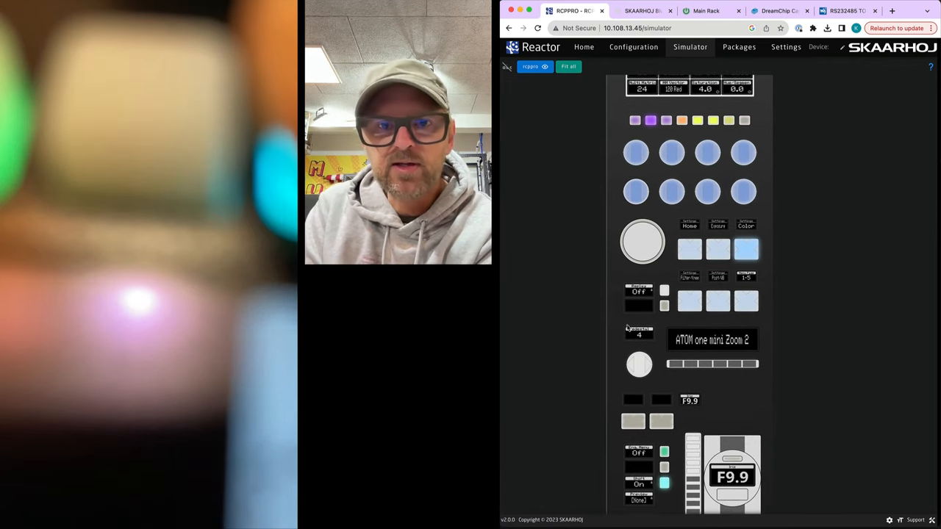
pyautogui.click(635, 120)
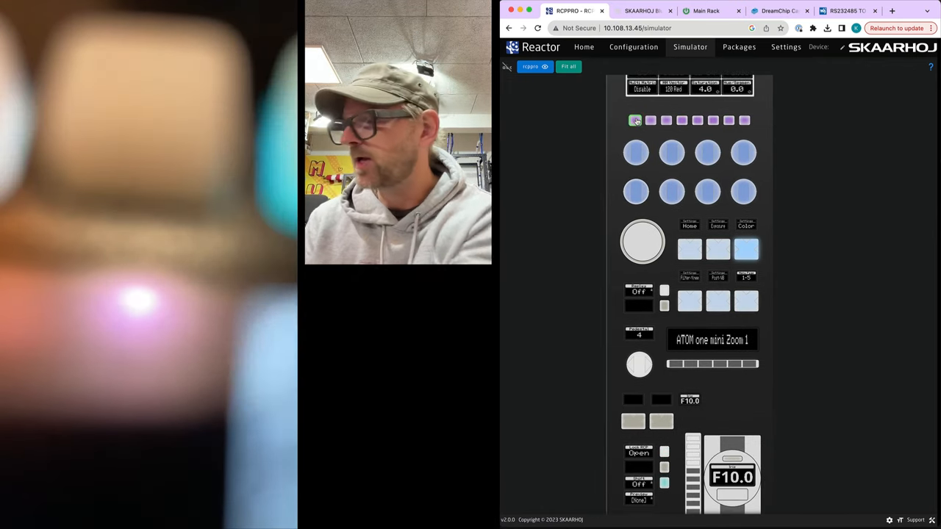